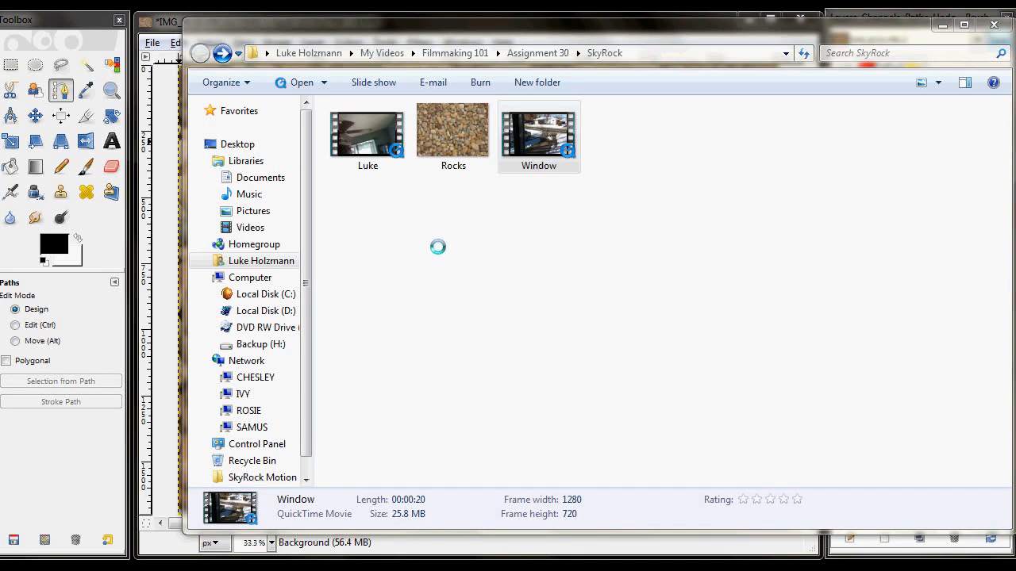
# Step: Select the Window video in SkyRock and show its Open with program list
pyautogui.click(539, 131)
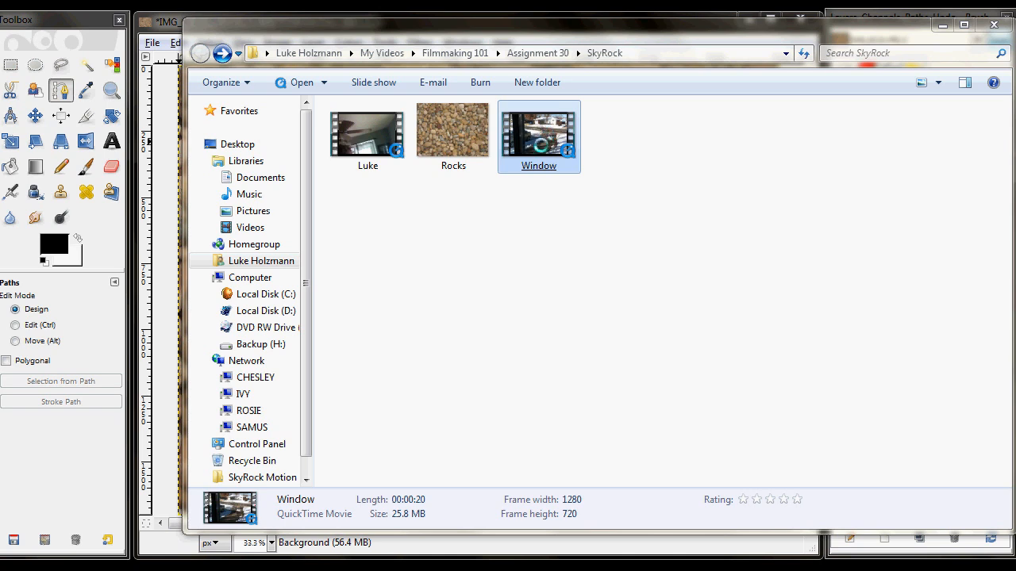
pyautogui.rightClick(539, 135)
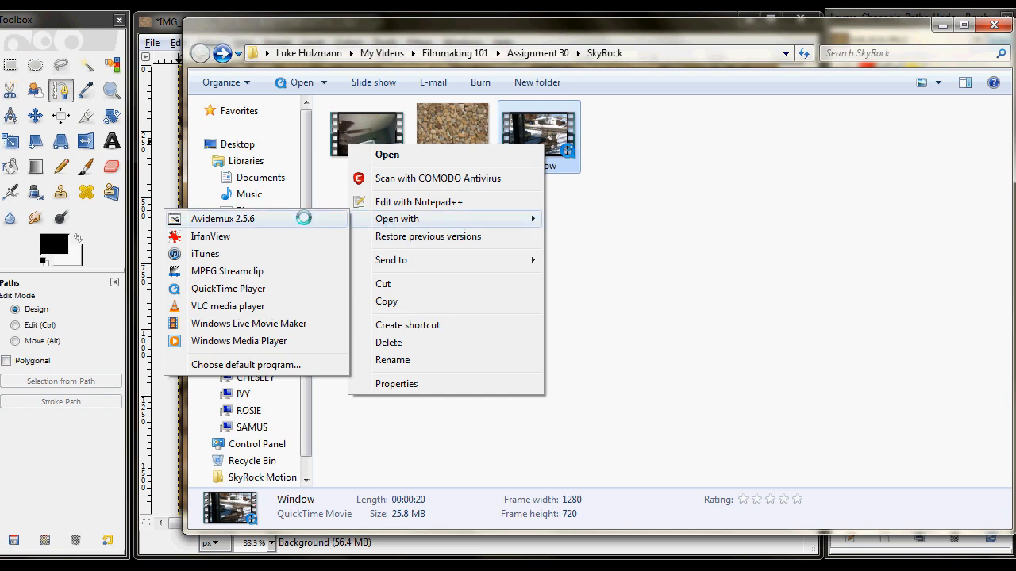
# Step: Open Window.MOV in Avidemux and export all frames as JPEGs named Window in SkyRock
pyautogui.click(223, 219)
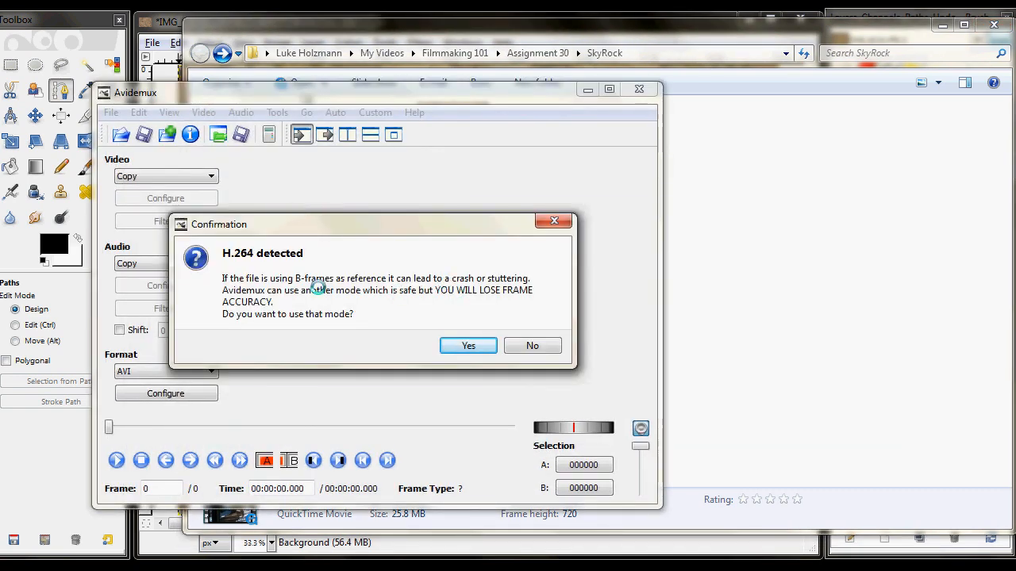
pyautogui.moveTo(269, 314)
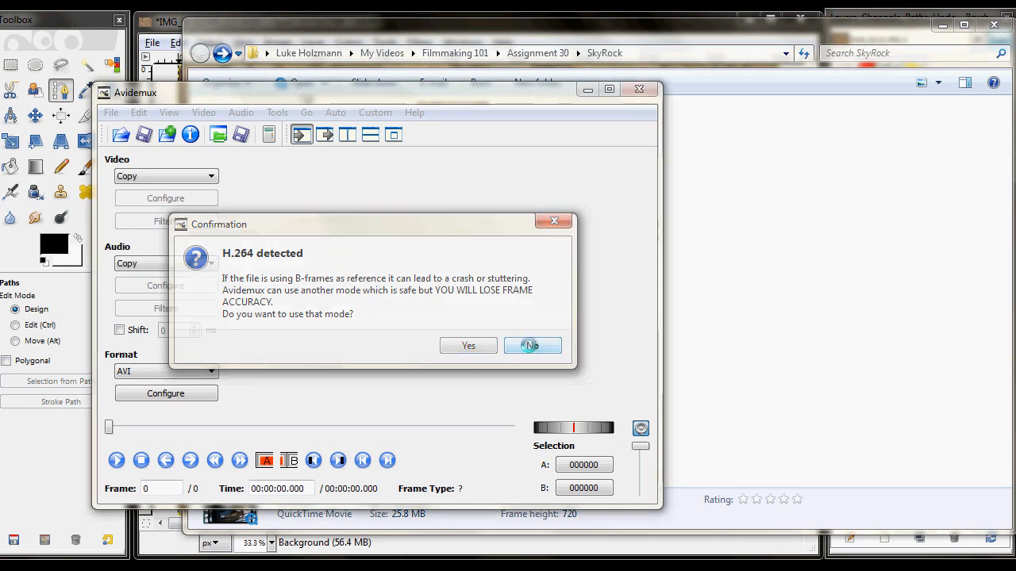
pyautogui.click(532, 345)
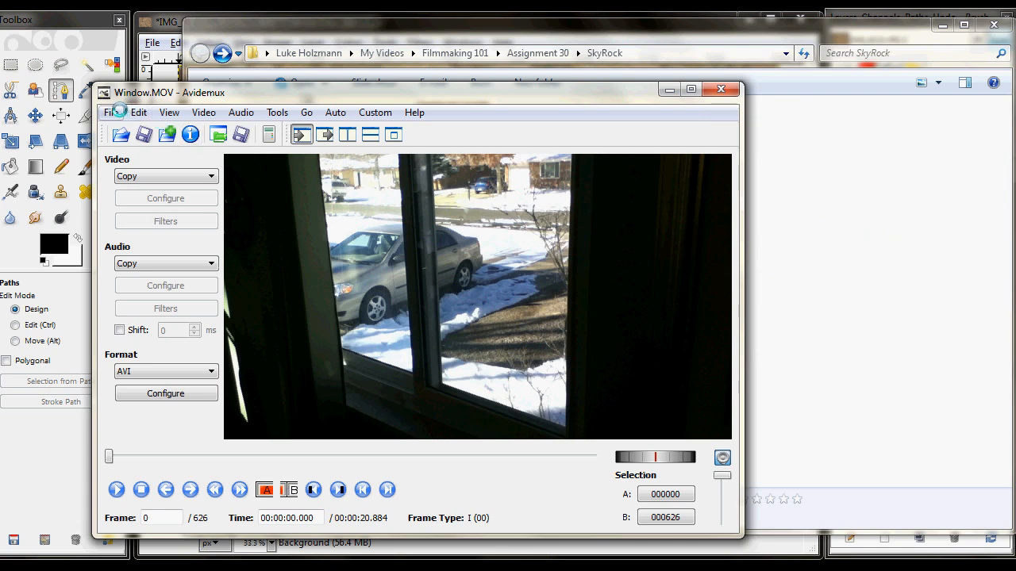
pyautogui.click(110, 112)
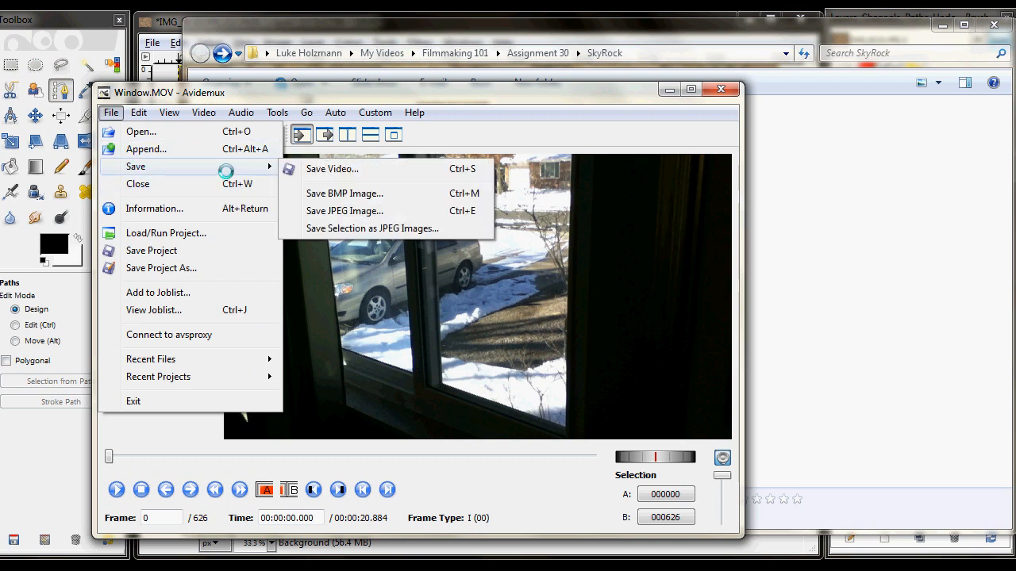
pyautogui.moveTo(340, 229)
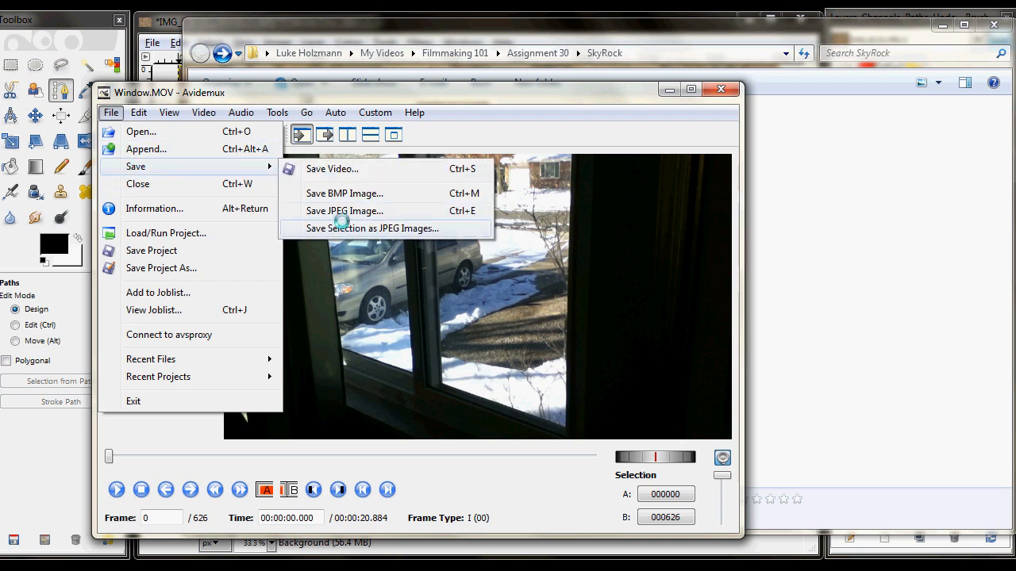
pyautogui.click(371, 228)
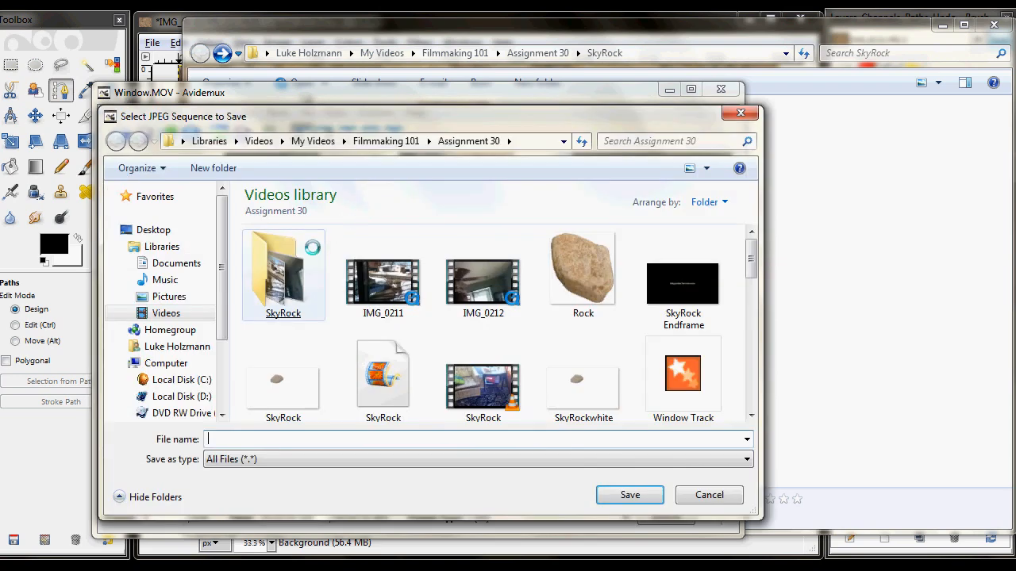
pyautogui.doubleClick(282, 270)
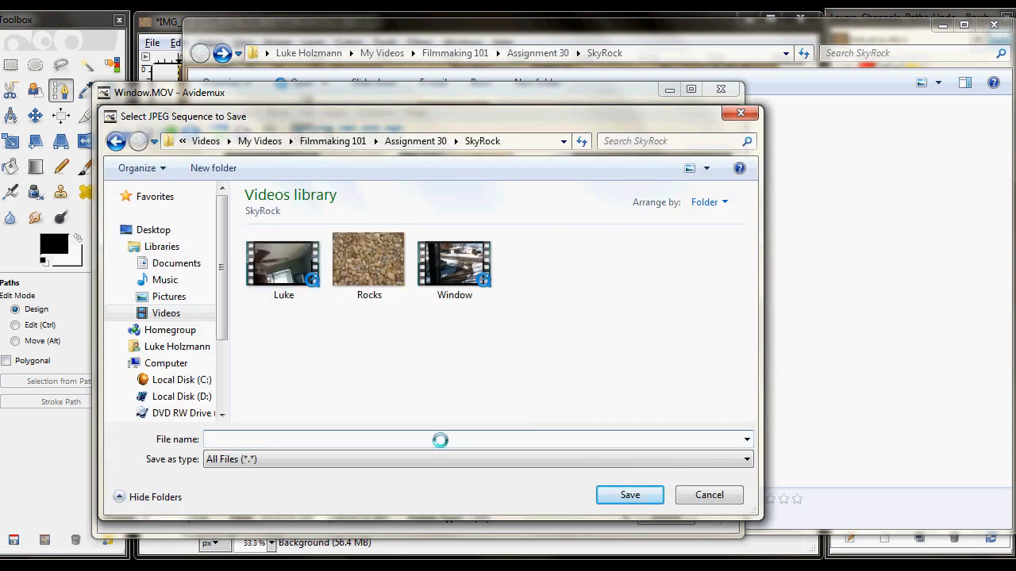
pyautogui.write('Window')
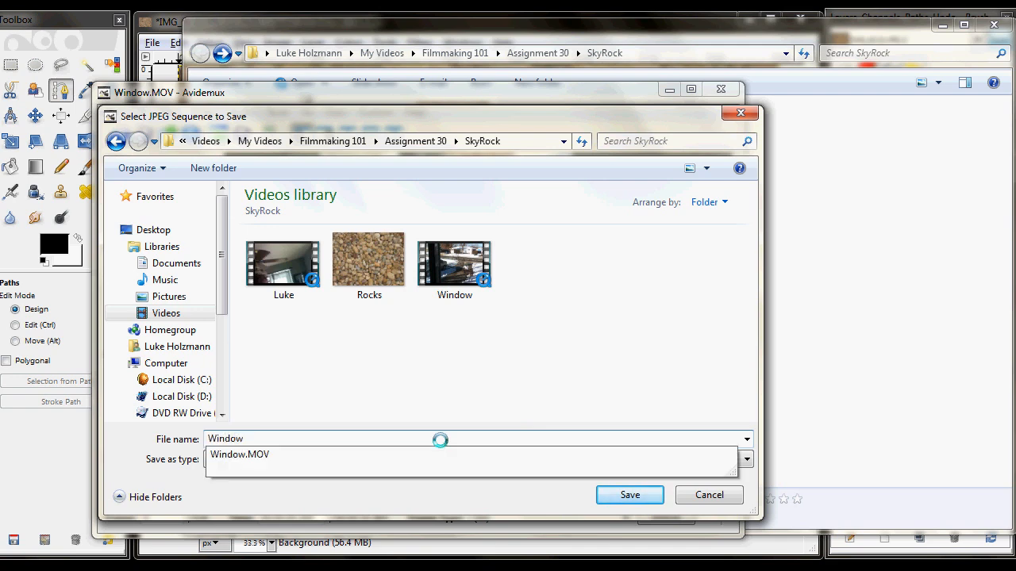
pyautogui.click(630, 495)
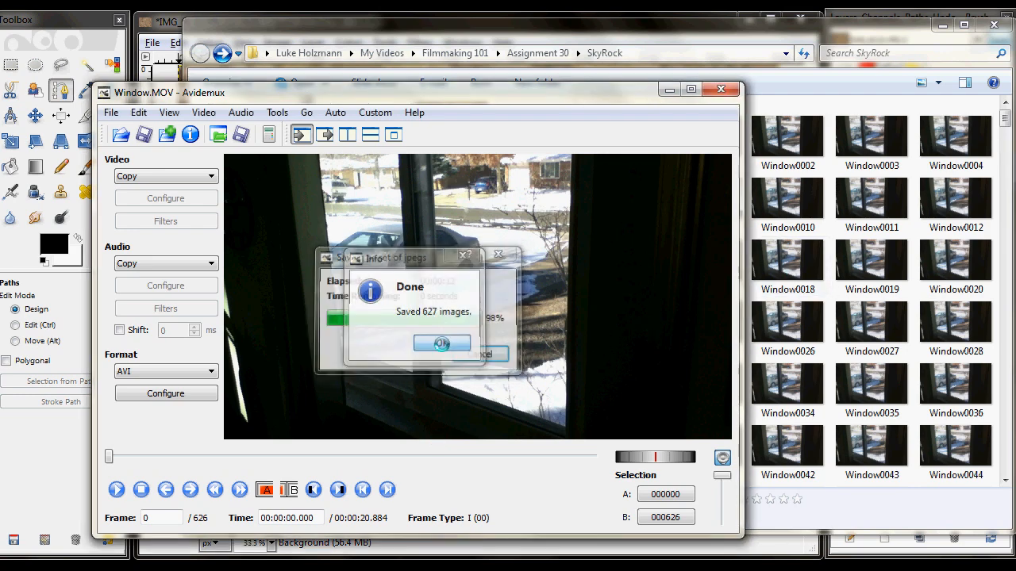
pyautogui.click(442, 342)
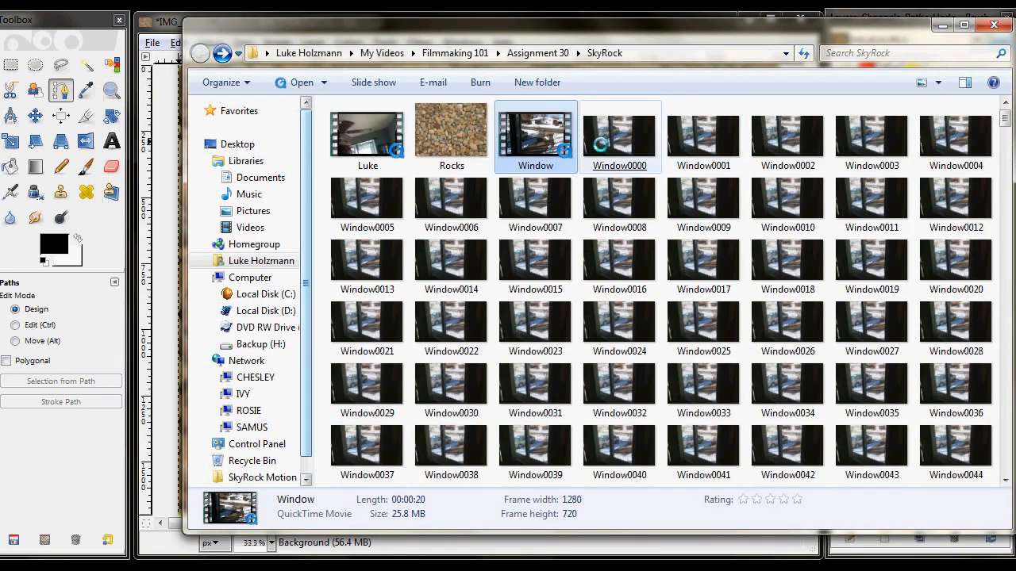
pyautogui.click(619, 131)
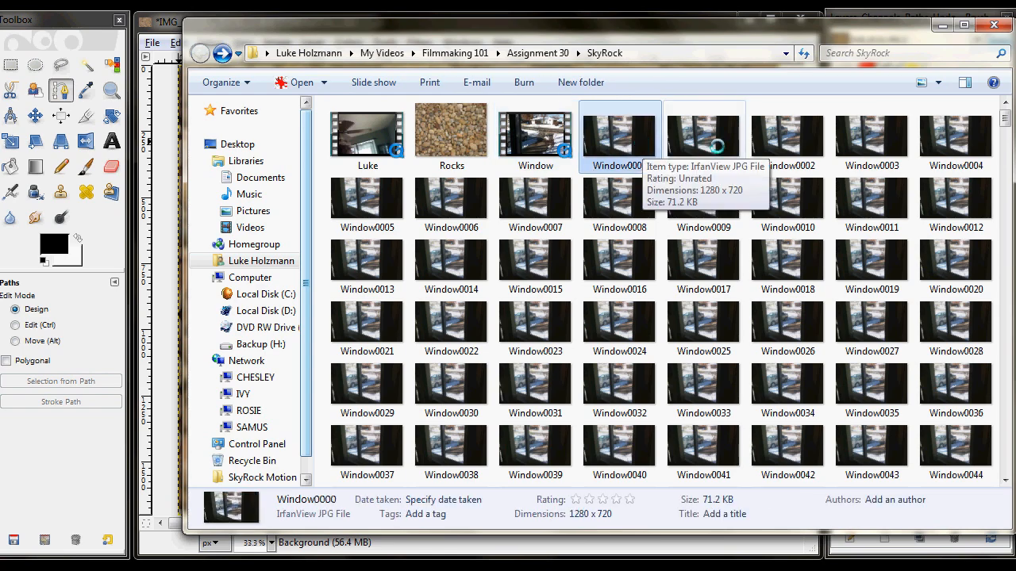
pyautogui.scroll(-3)
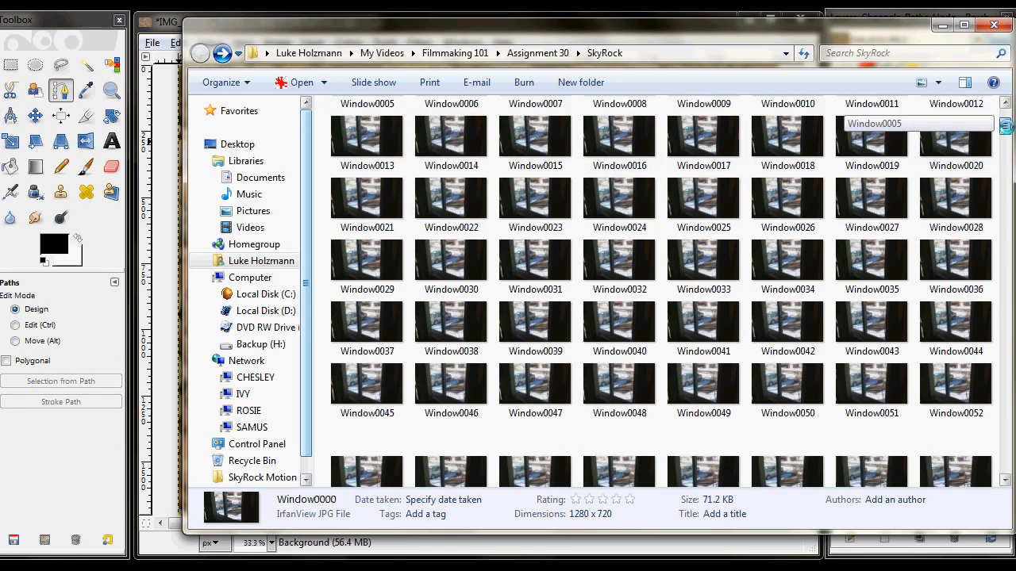
pyautogui.scroll(-3)
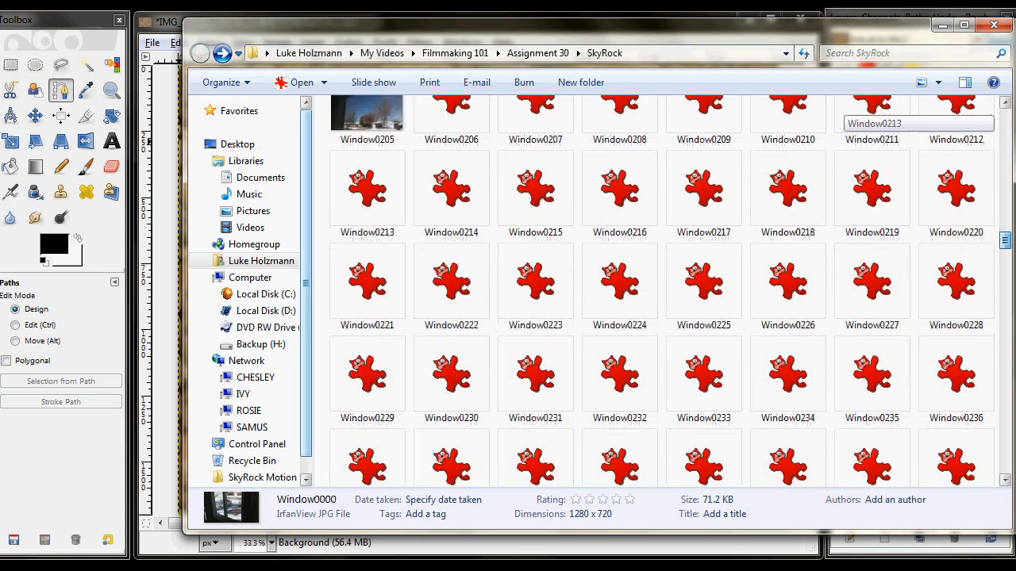
pyautogui.scroll(-3)
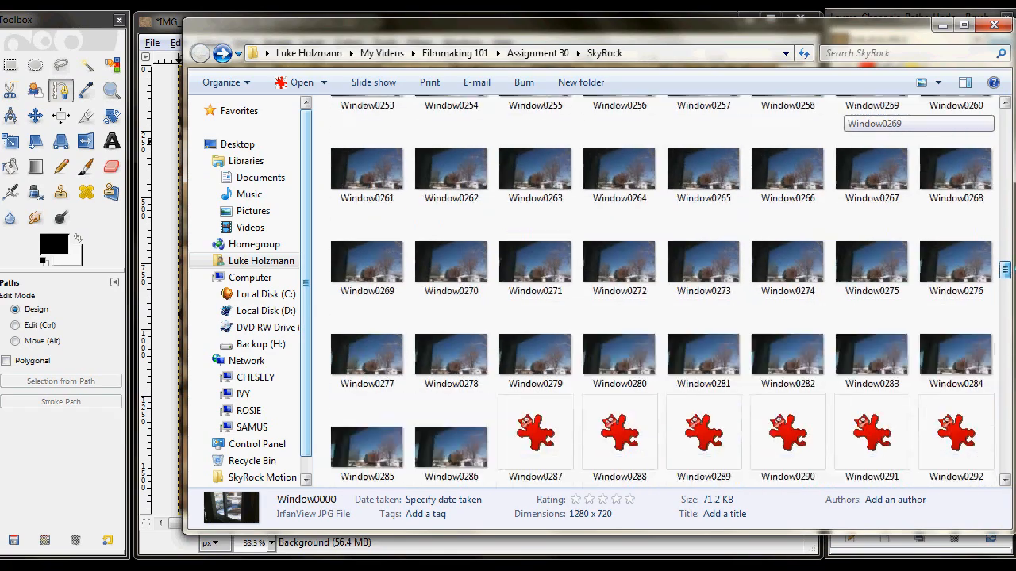
pyautogui.scroll(-3)
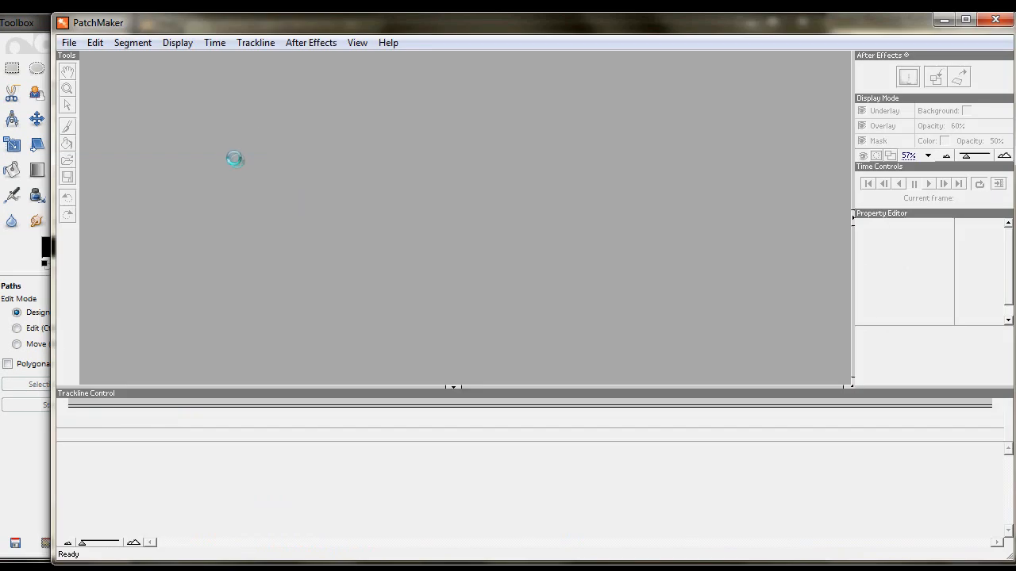
# Step: Start a new project from the Window image sequence beginning at Window0379
pyautogui.click(72, 42)
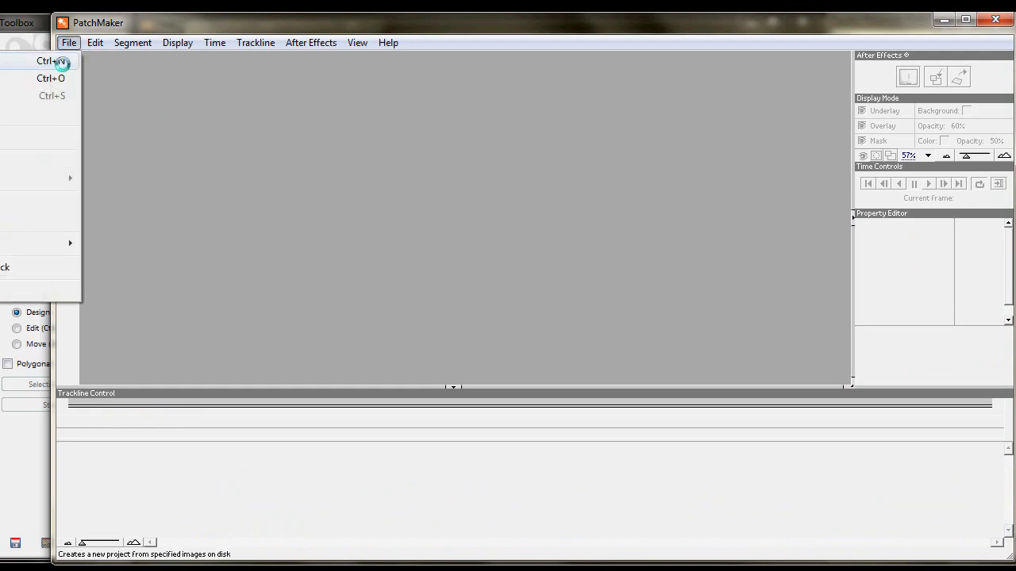
pyautogui.click(53, 61)
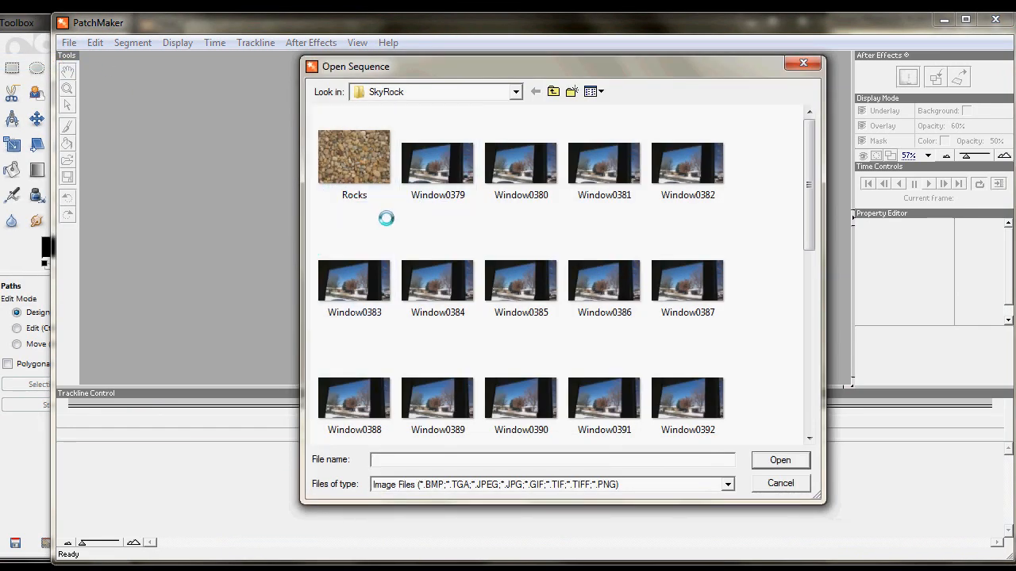
pyautogui.click(604, 278)
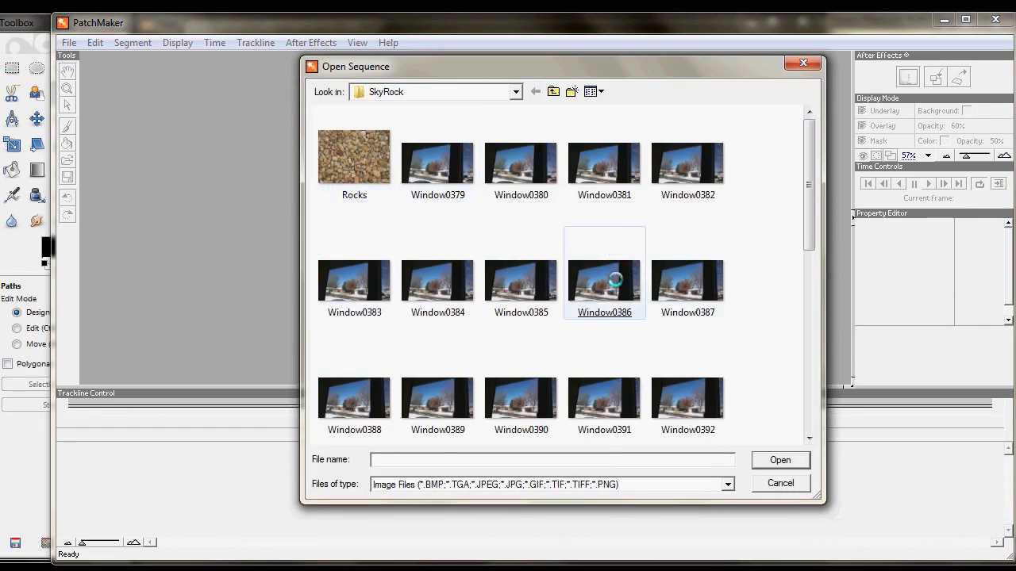
pyautogui.click(437, 158)
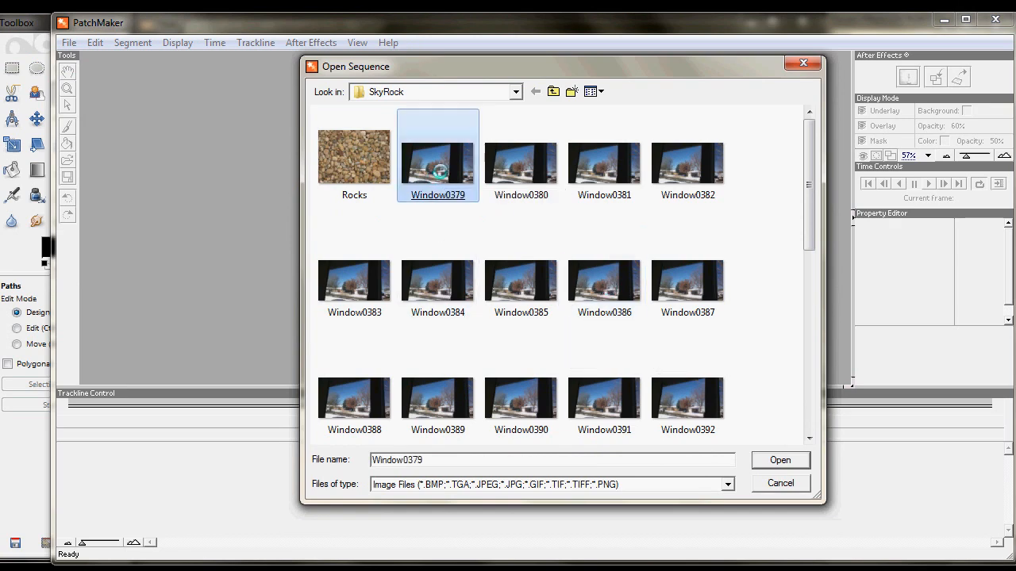
pyautogui.click(780, 459)
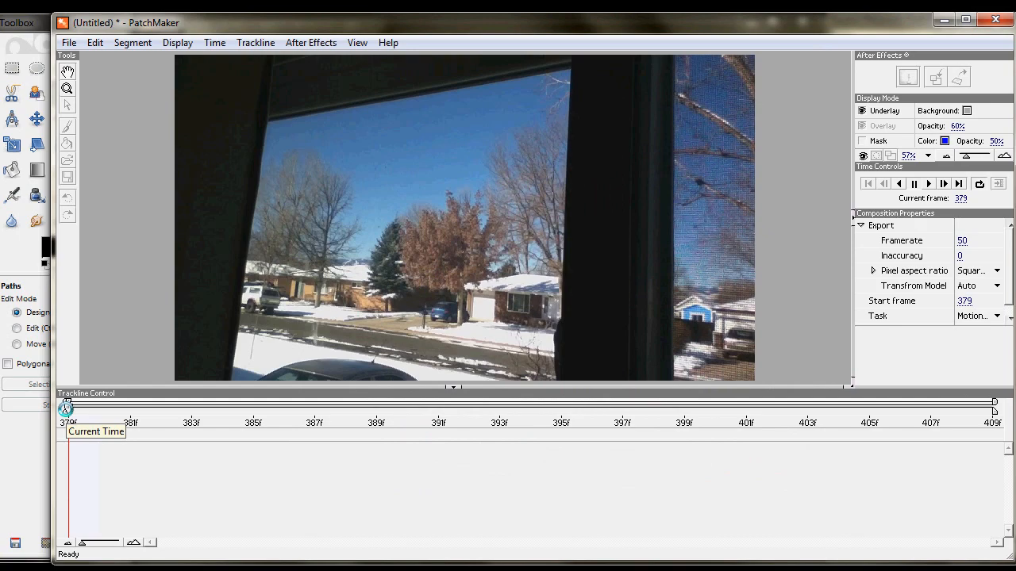
# Step: Scrub the timeline and add a new tracking segment
pyautogui.moveTo(66, 407); pyautogui.dragTo(930, 407)
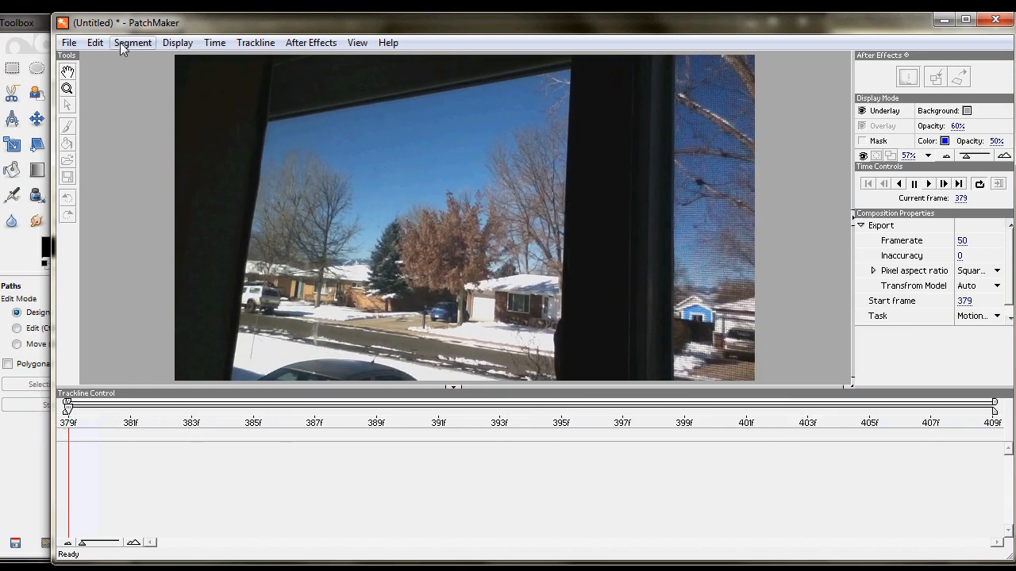
pyautogui.click(133, 42)
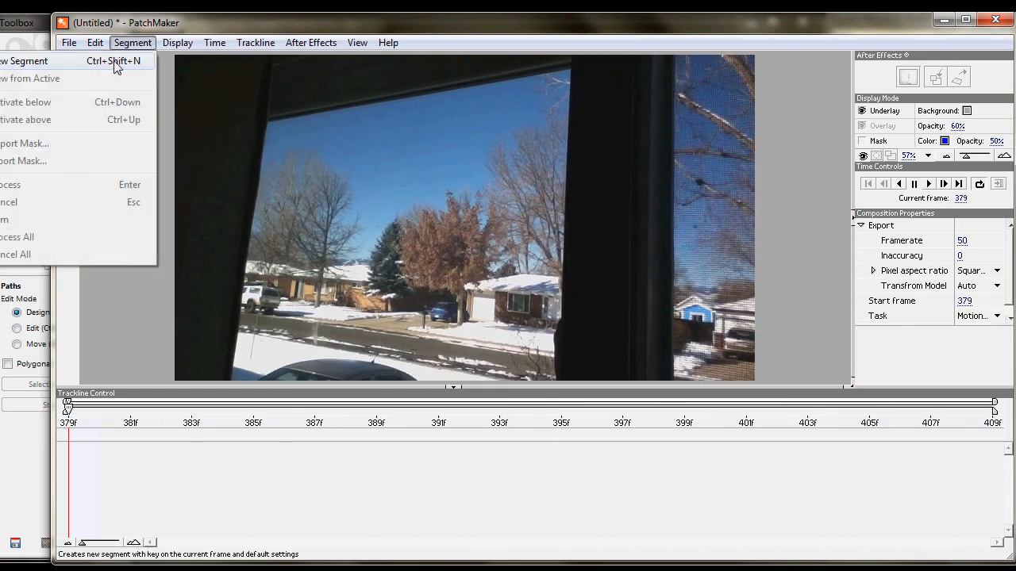
pyautogui.click(32, 61)
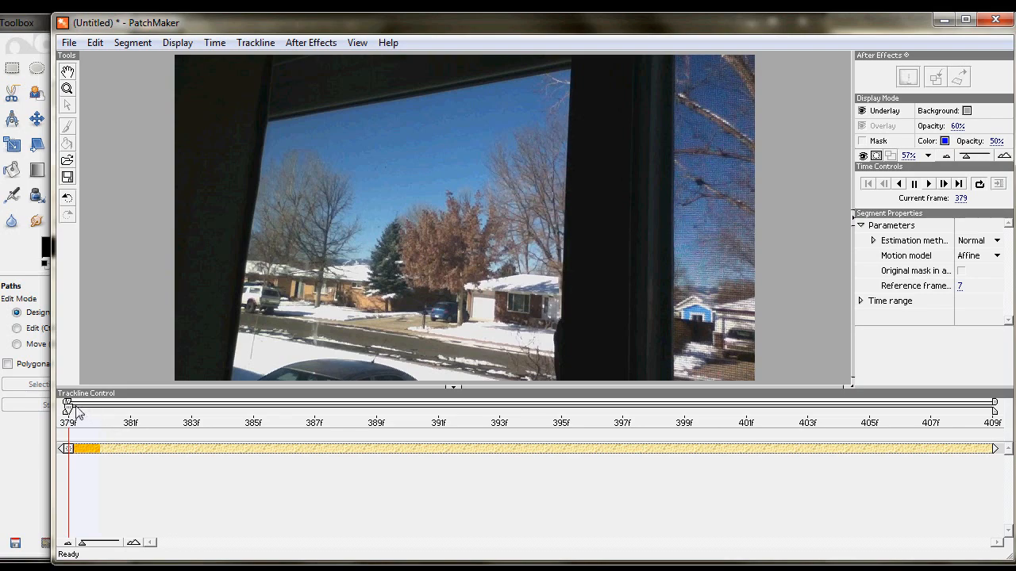
# Step: Brush the mask over the central trees and the sky above the treetops
pyautogui.moveTo(73, 407); pyautogui.dragTo(930, 407)
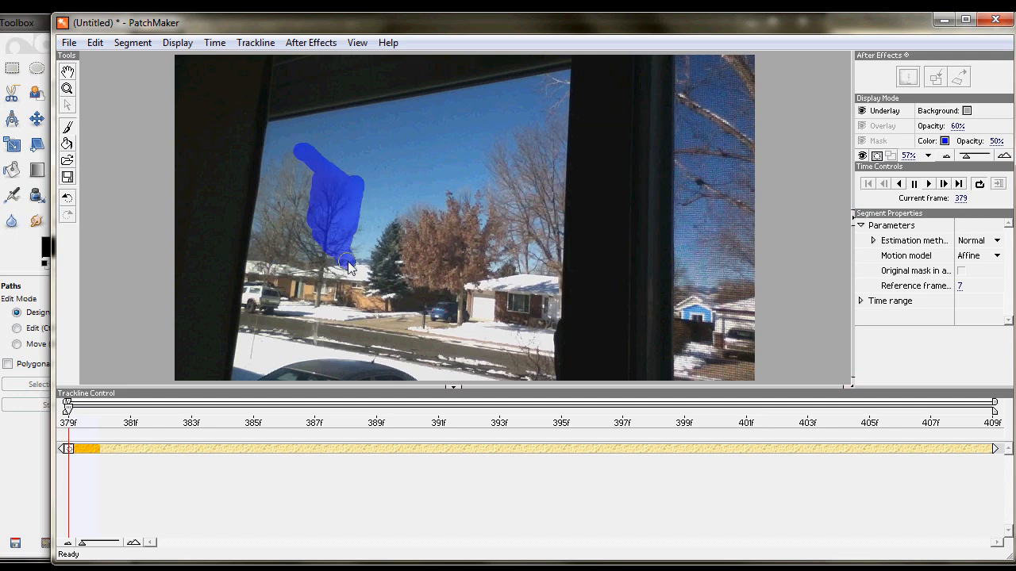
pyautogui.moveTo(346, 262); pyautogui.dragTo(464, 214)
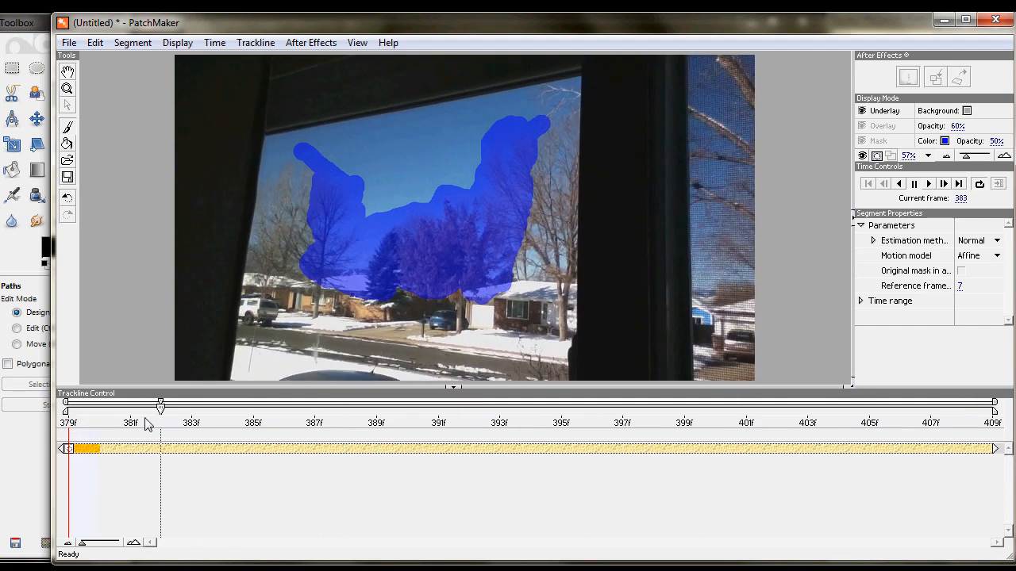
pyautogui.moveTo(160, 406); pyautogui.dragTo(68, 407)
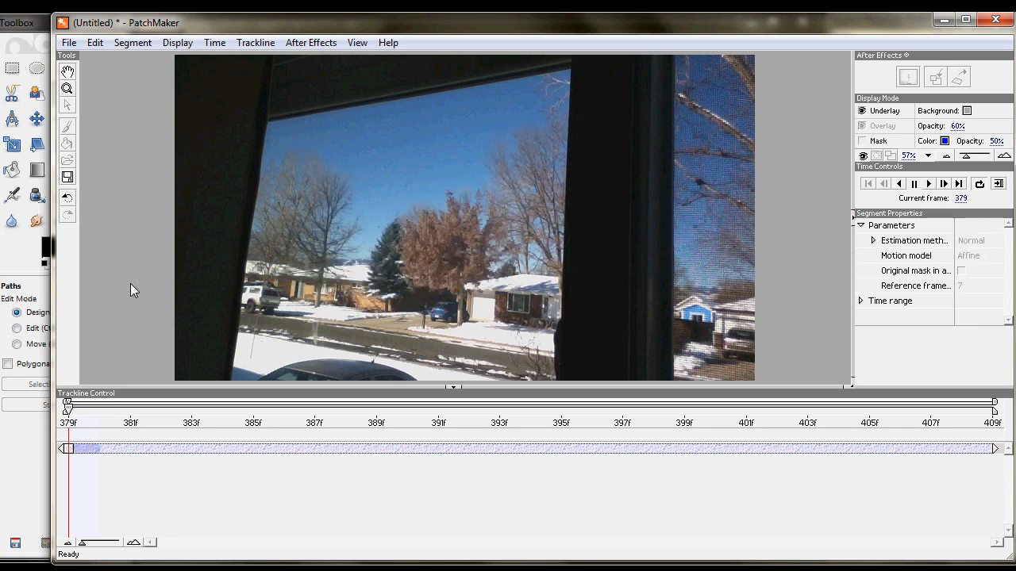
pyautogui.moveTo(115, 469)
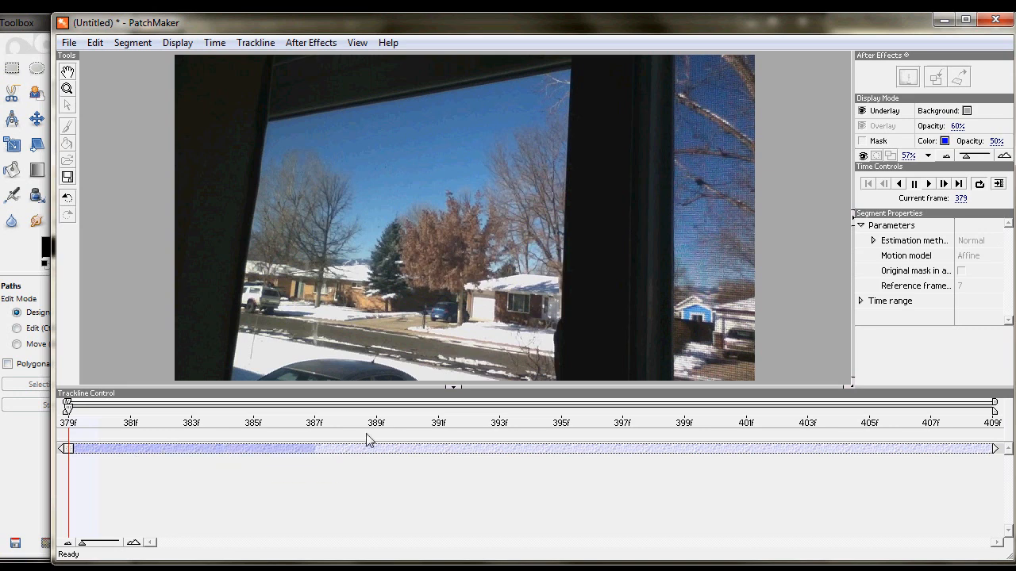
pyautogui.moveTo(351, 531)
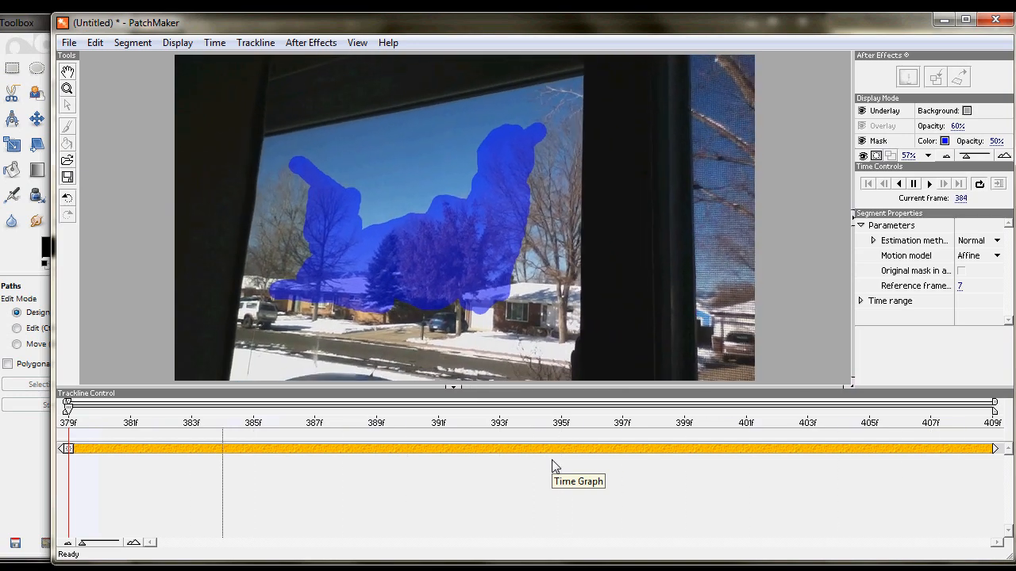
# Step: Run the tracker so the mask follows the trees across frames 379–409
pyautogui.click(929, 183)
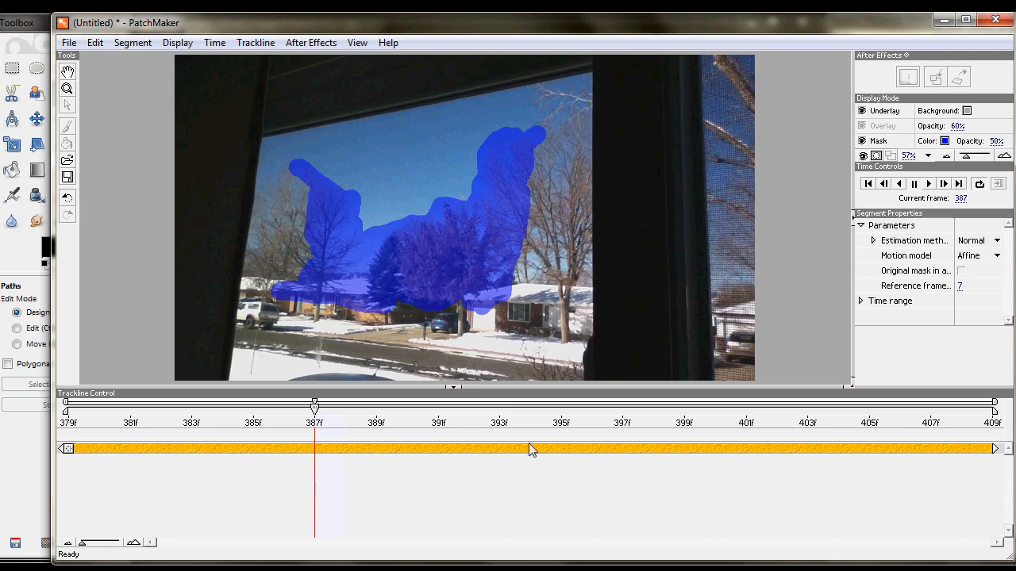
pyautogui.moveTo(510, 359)
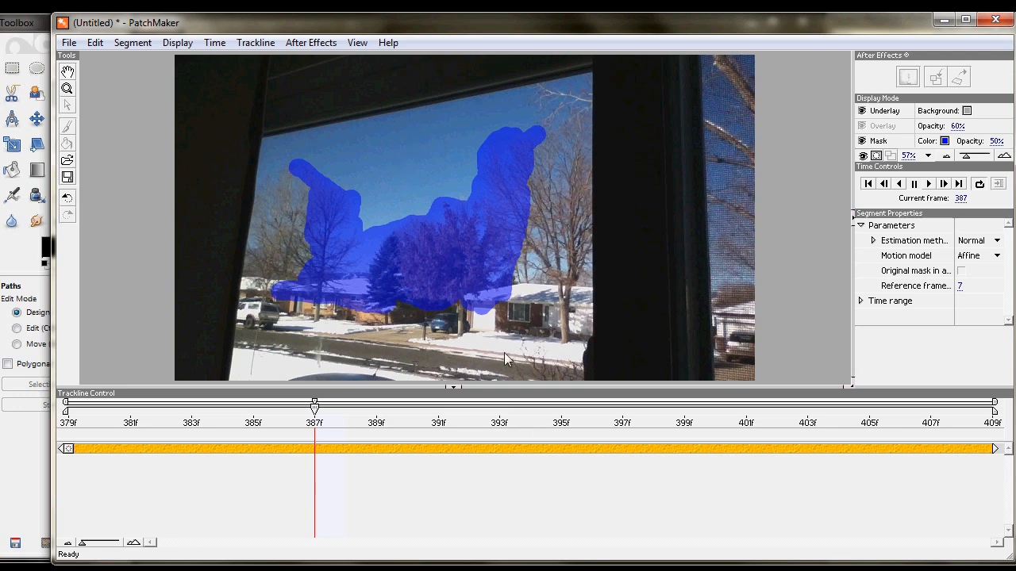
pyautogui.moveTo(574, 168)
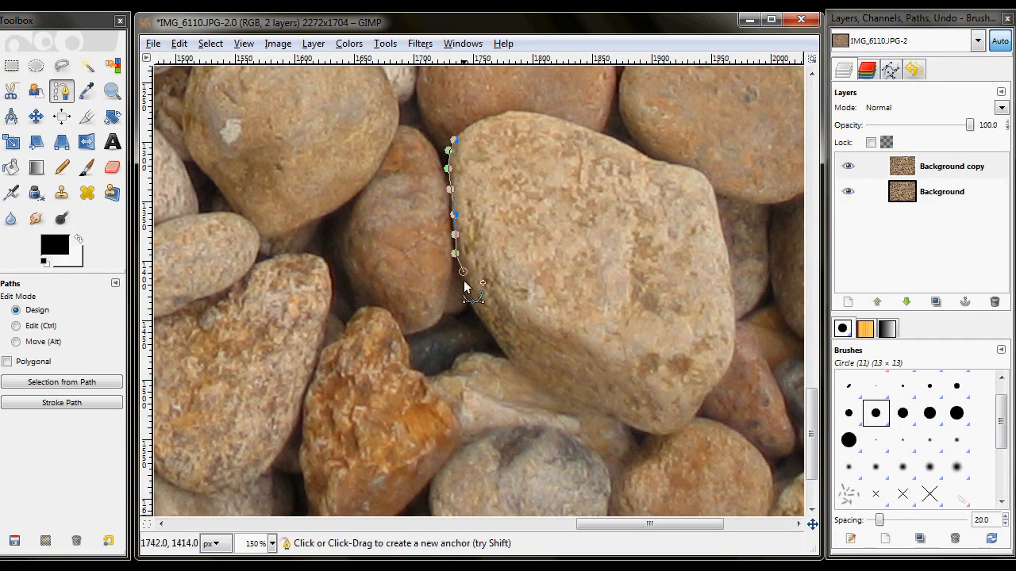
# Step: Trace the rock outline with path anchors along its left, lower and right edges
pyautogui.click(484, 330)
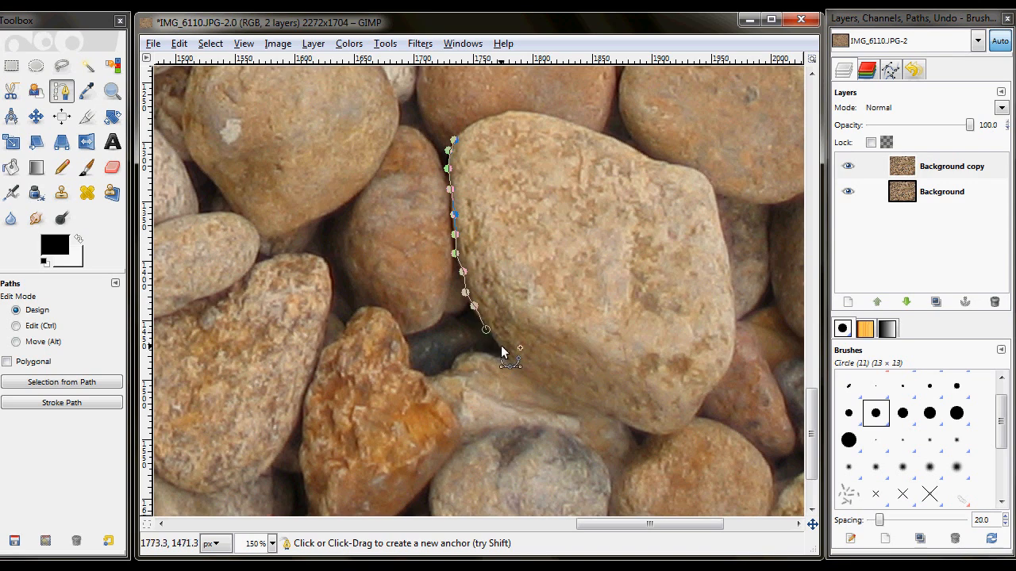
pyautogui.click(540, 383)
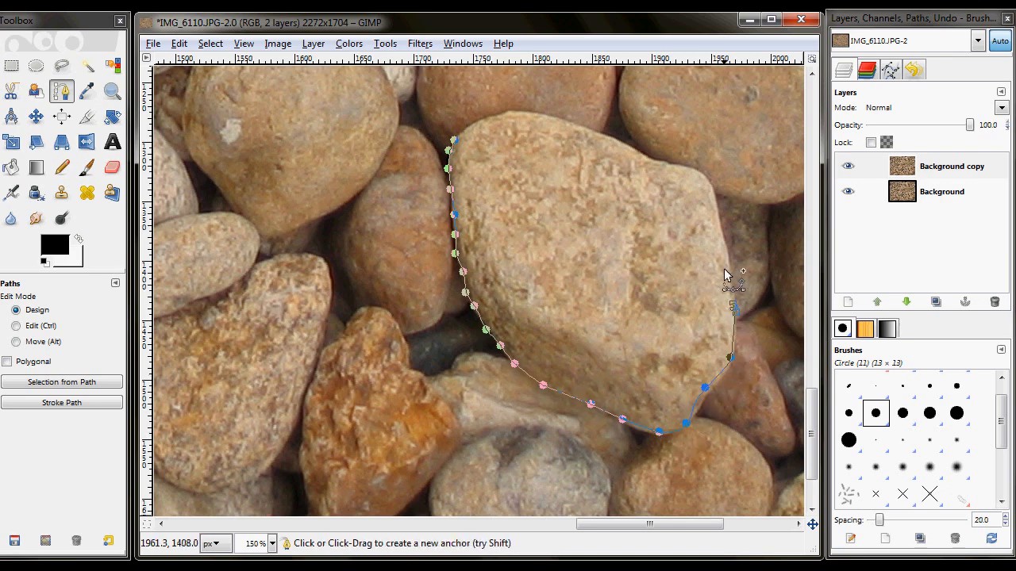
pyautogui.click(664, 169)
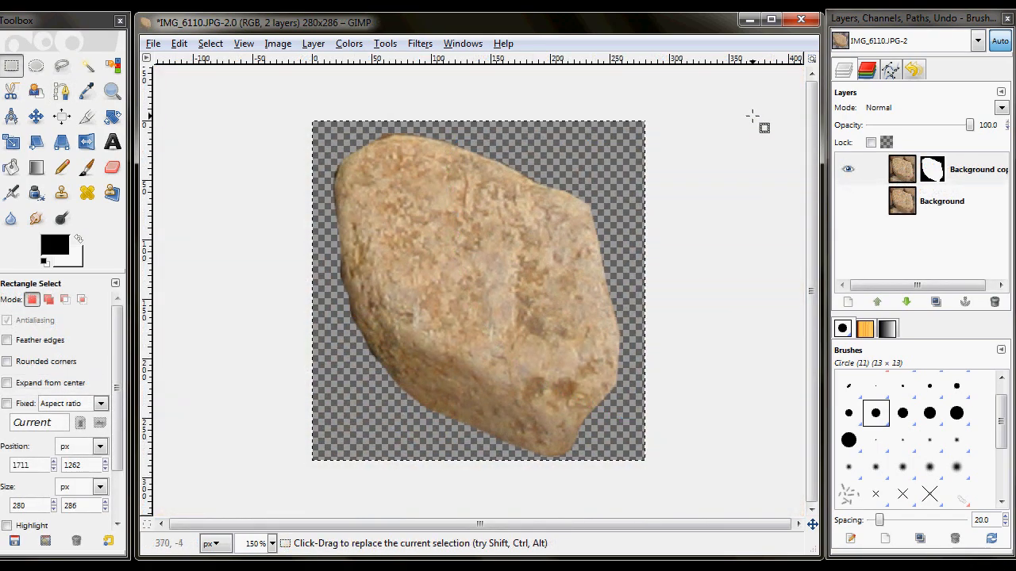
pyautogui.moveTo(242, 188)
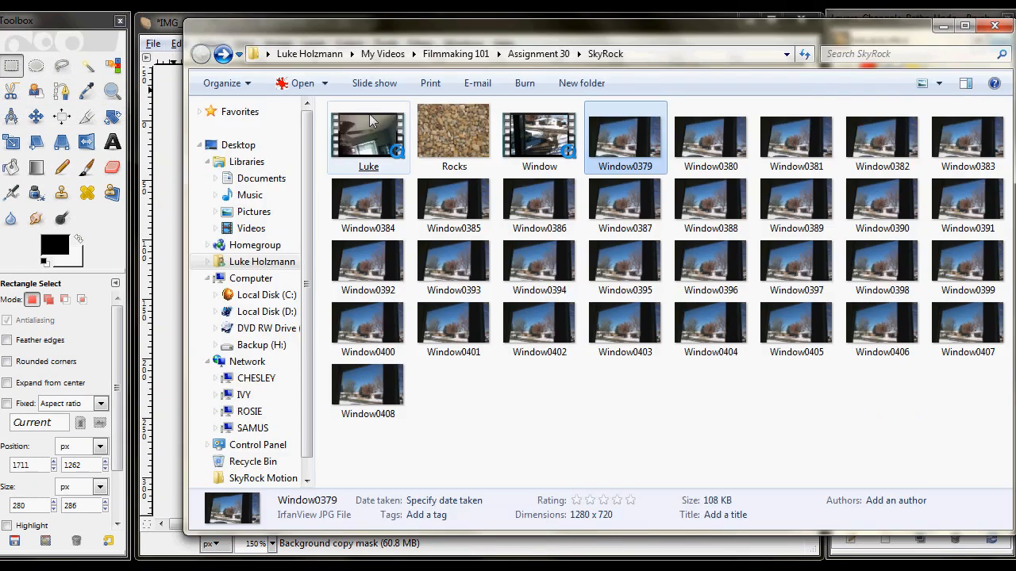
# Step: Open Window0379 in GIMP, paste the cut-out rock and make it its own layer
pyautogui.rightClick(624, 134)
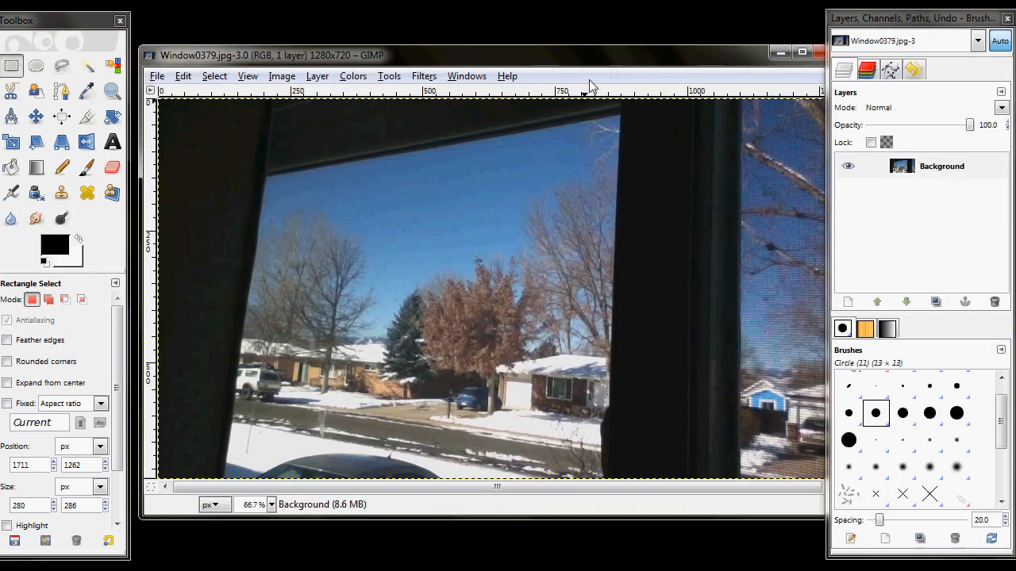
pyautogui.press('ctrl+v')
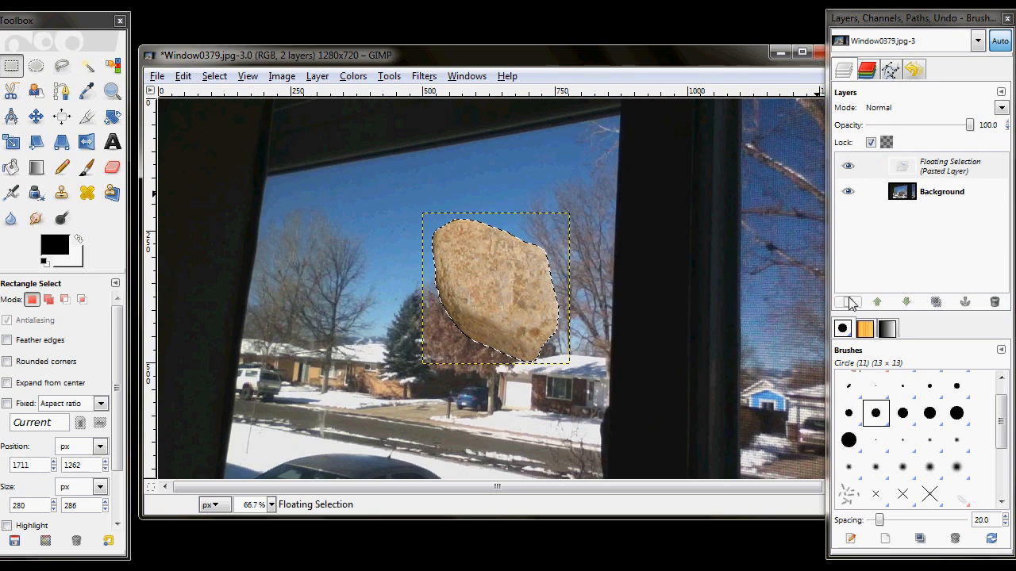
pyautogui.click(848, 302)
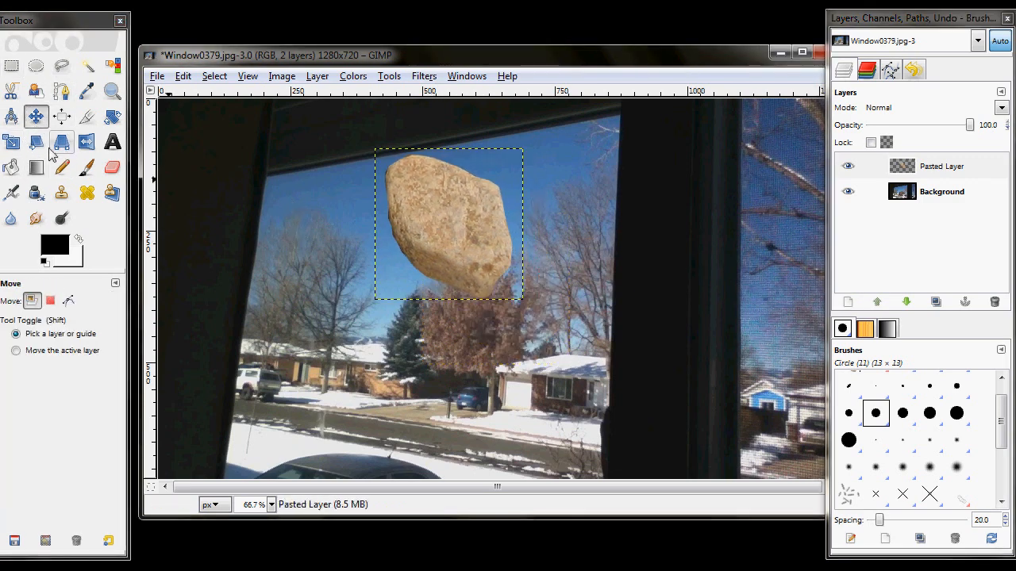
# Step: Rotate the rock, then scale it into a flatter, smaller slab
pyautogui.click(112, 116)
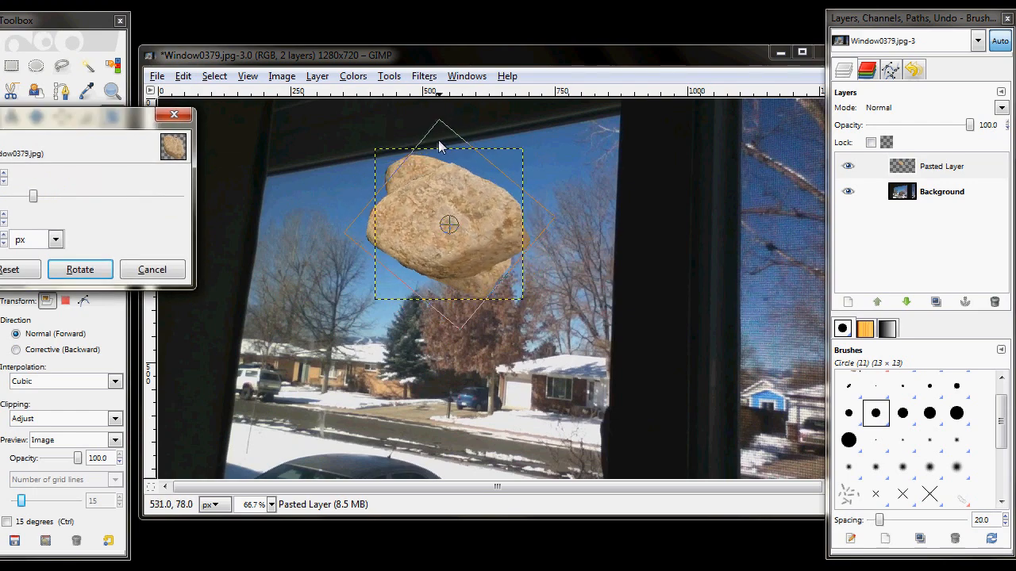
pyautogui.click(80, 269)
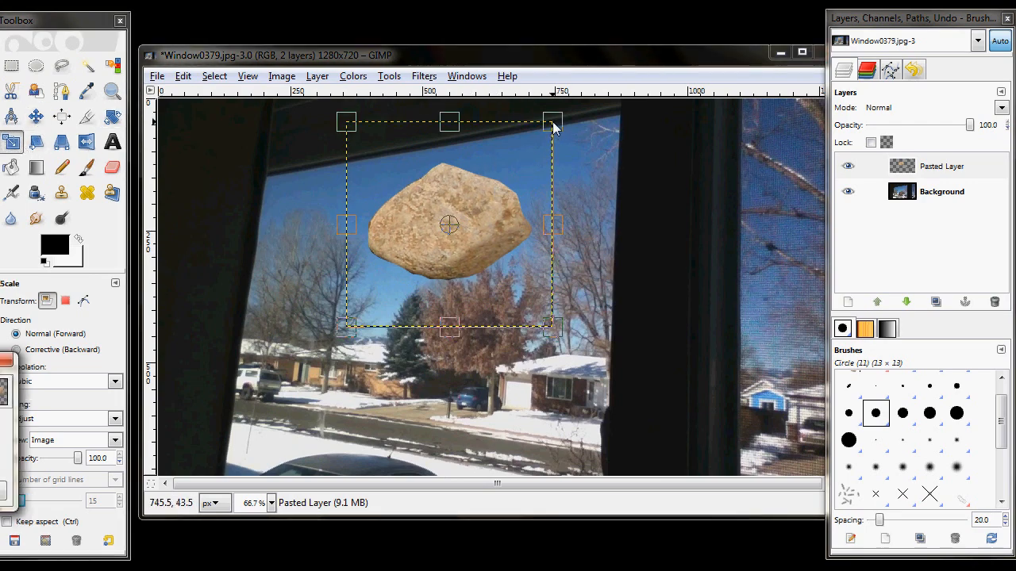
pyautogui.moveTo(553, 121); pyautogui.dragTo(523, 178)
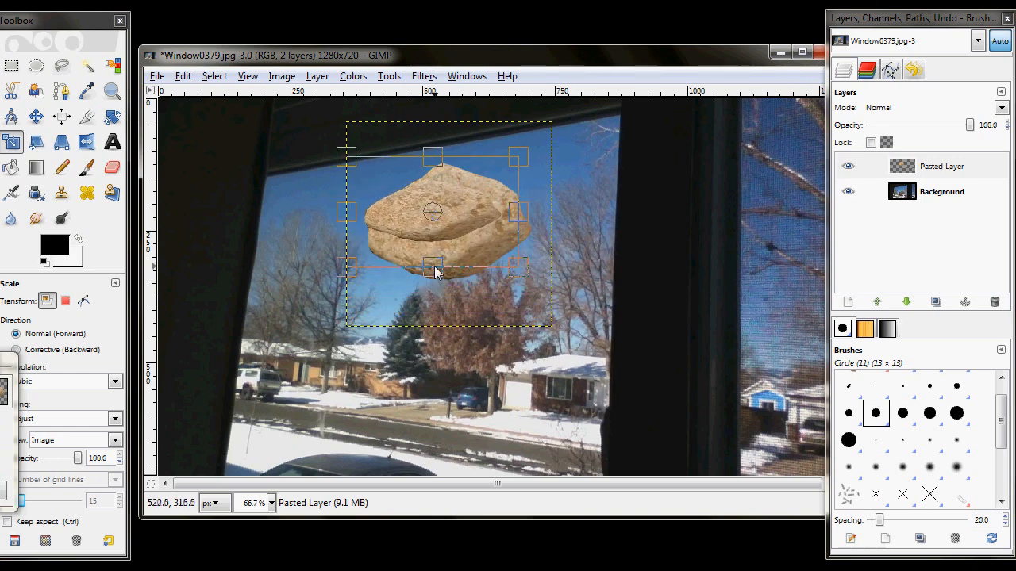
pyautogui.moveTo(433, 267); pyautogui.dragTo(433, 162)
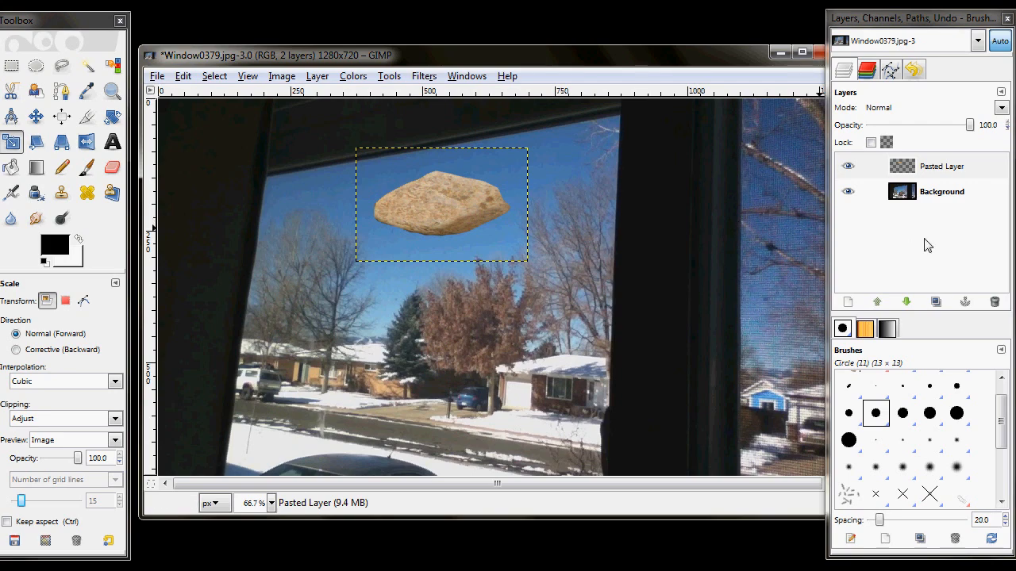
# Step: Hide the window frame Background layer so only the rock shows on transparency
pyautogui.click(942, 166)
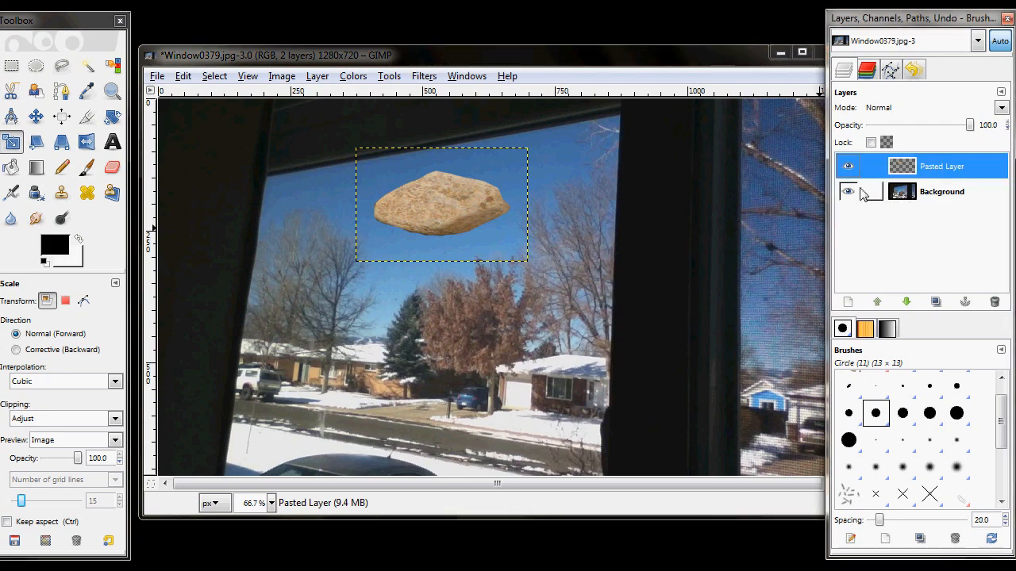
pyautogui.click(848, 191)
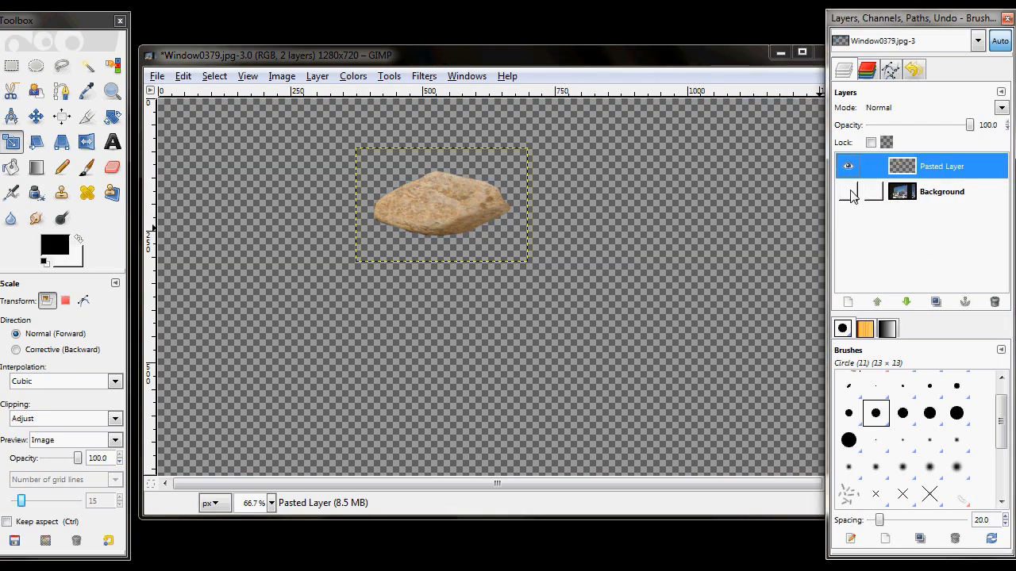
pyautogui.moveTo(428, 223)
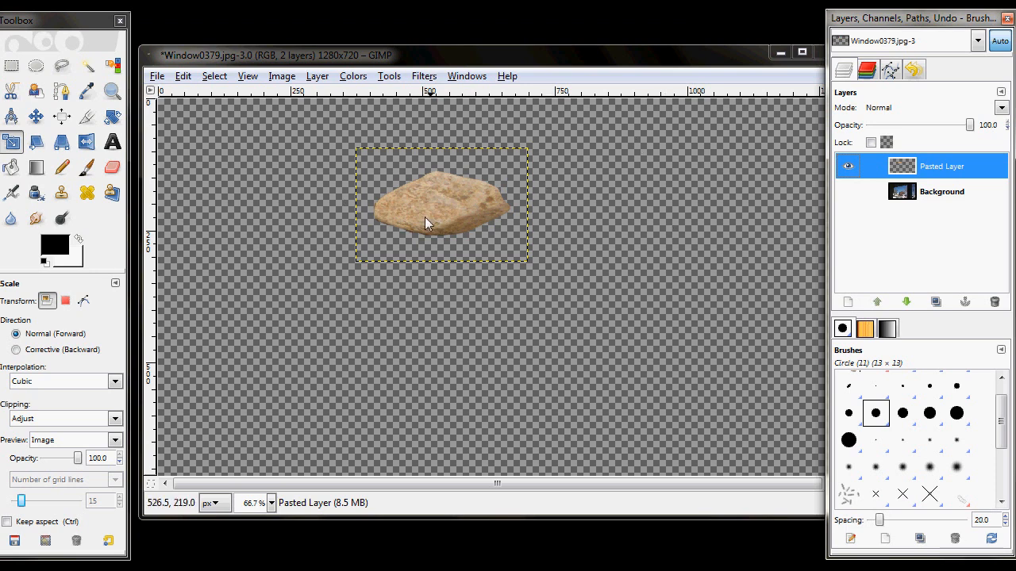
pyautogui.click(156, 76)
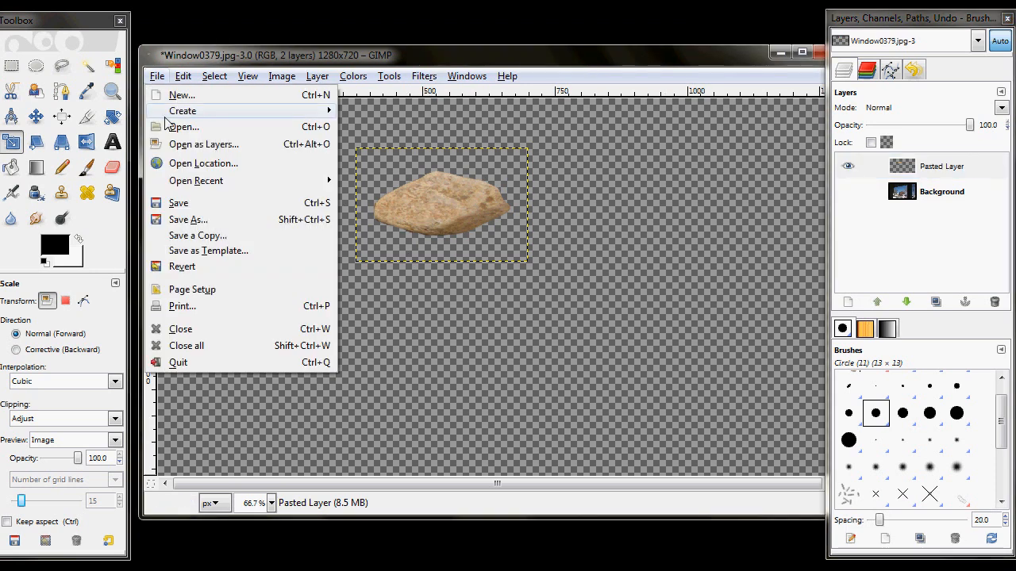
# Step: Save a copy of the flattened rock image as a PNG file
pyautogui.click(189, 220)
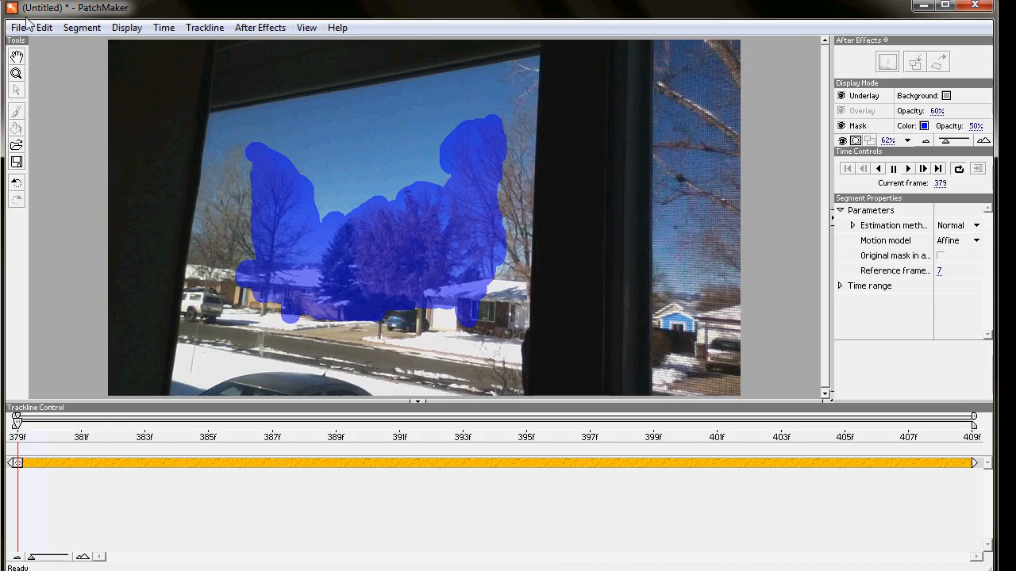
# Step: Import SkyRock as a still overlay and check it on another frame
pyautogui.click(11, 27)
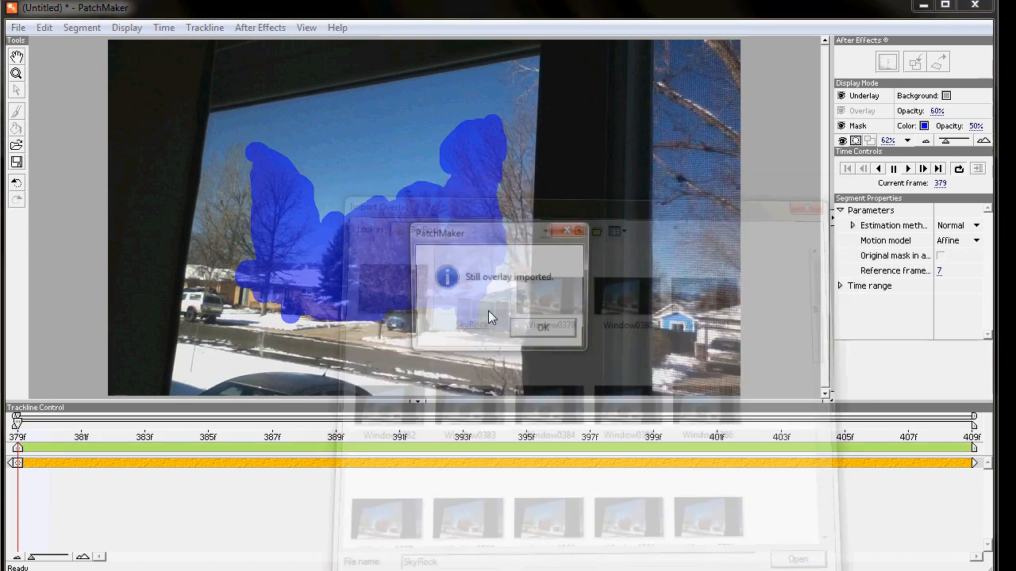
pyautogui.click(544, 328)
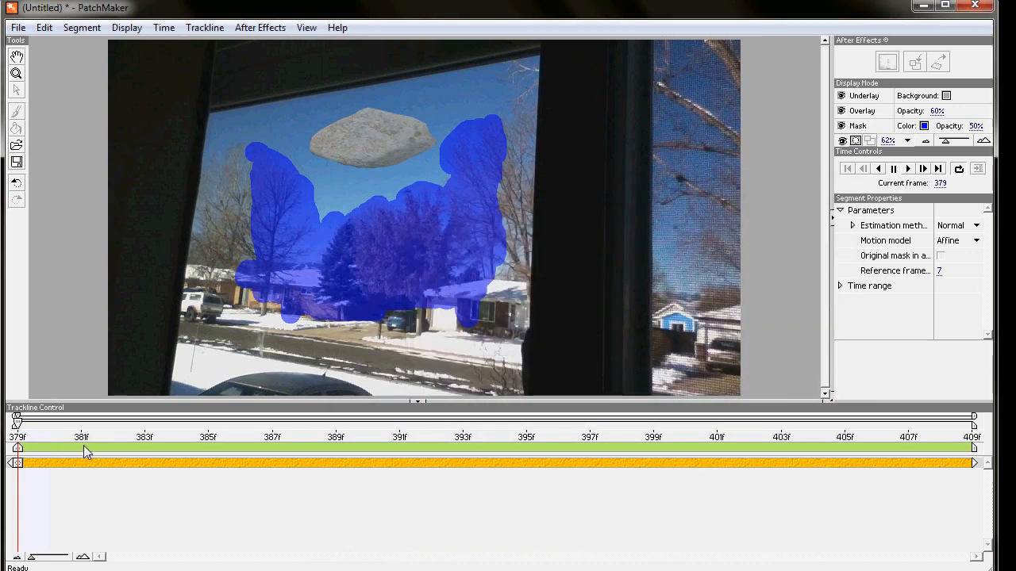
pyautogui.moveTo(117, 414)
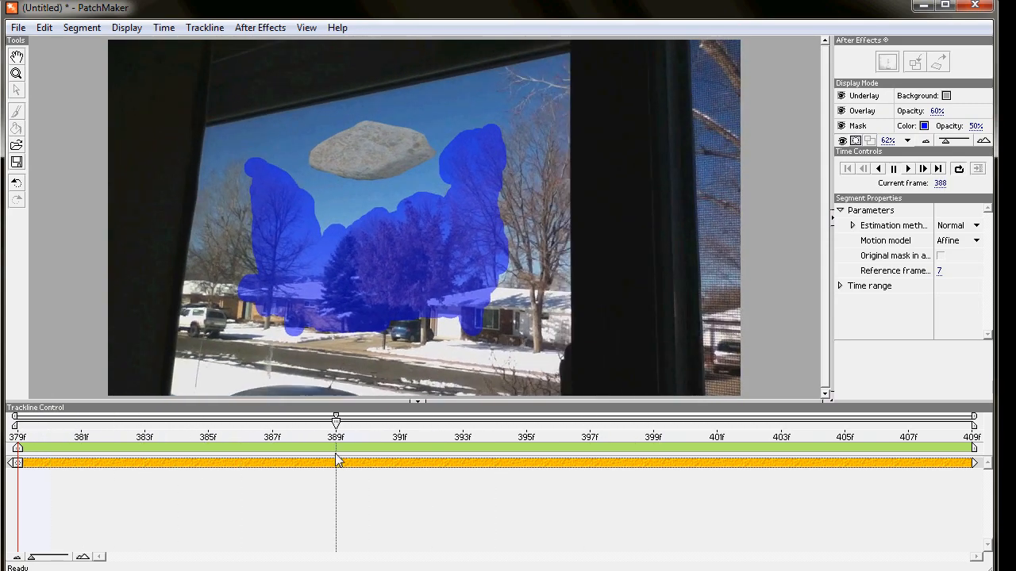
pyautogui.click(750, 418)
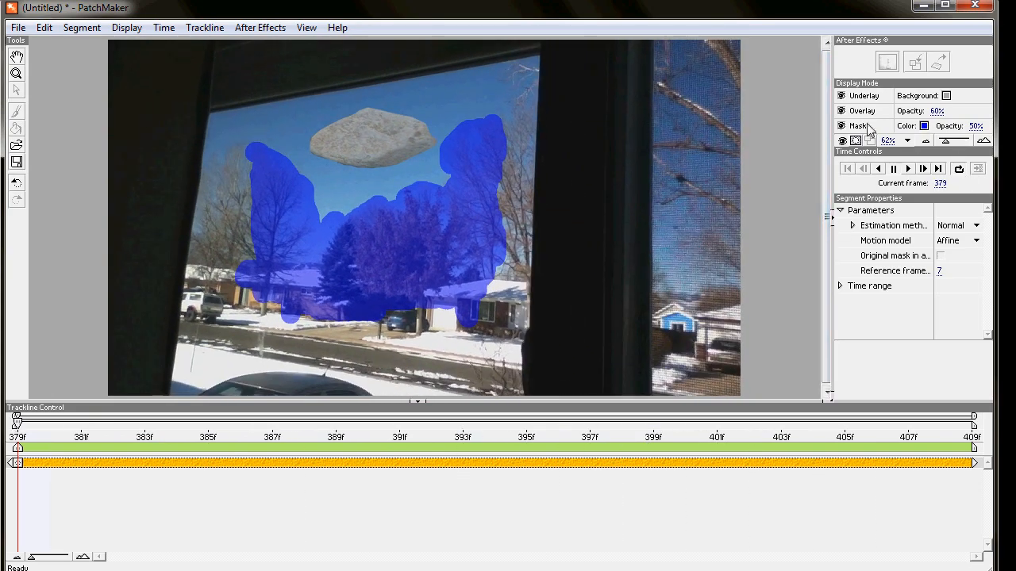
# Step: Turn off the Mask display and scrub through the frames
pyautogui.click(841, 126)
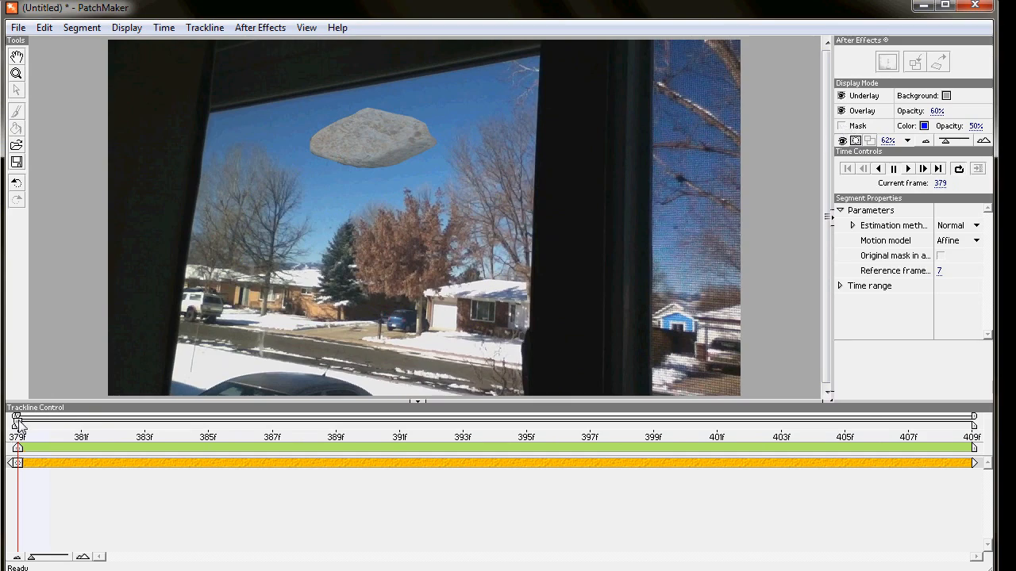
pyautogui.moveTo(17, 418); pyautogui.dragTo(494, 419)
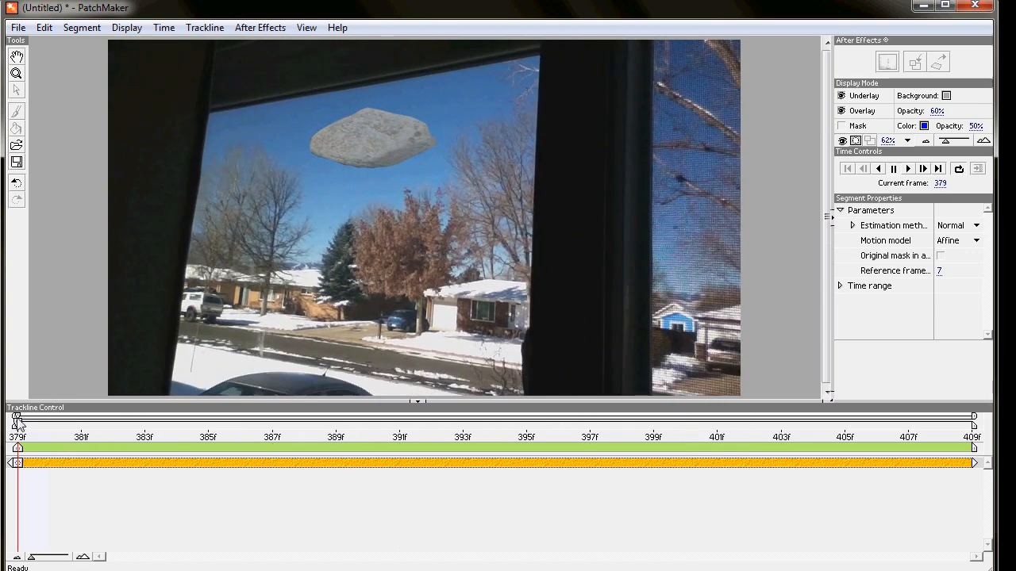
pyautogui.moveTo(354, 163)
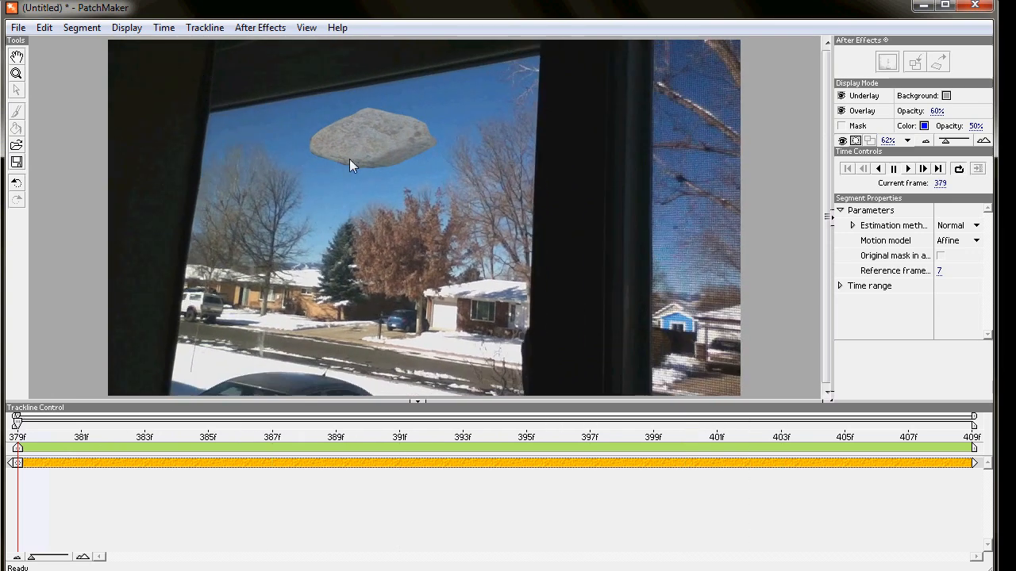
pyautogui.click(25, 26)
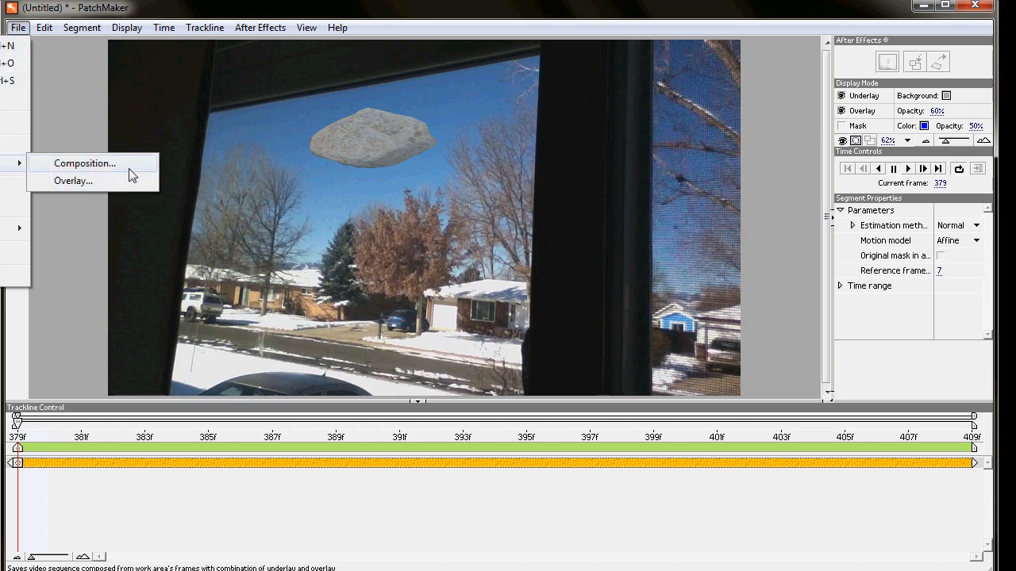
# Step: Start saving the composited sequence and create a new 'Render' output folder
pyautogui.click(85, 163)
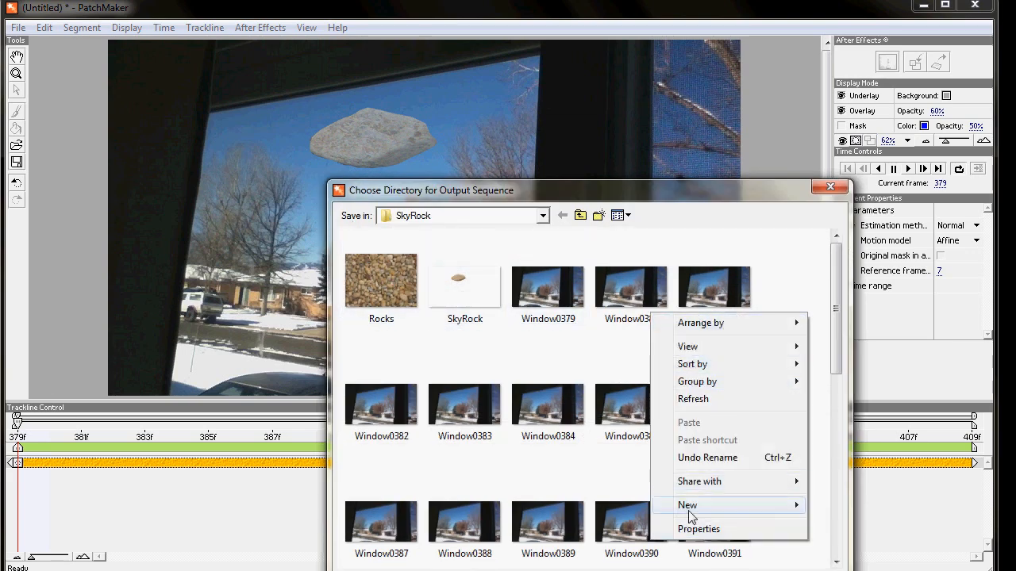
pyautogui.click(687, 505)
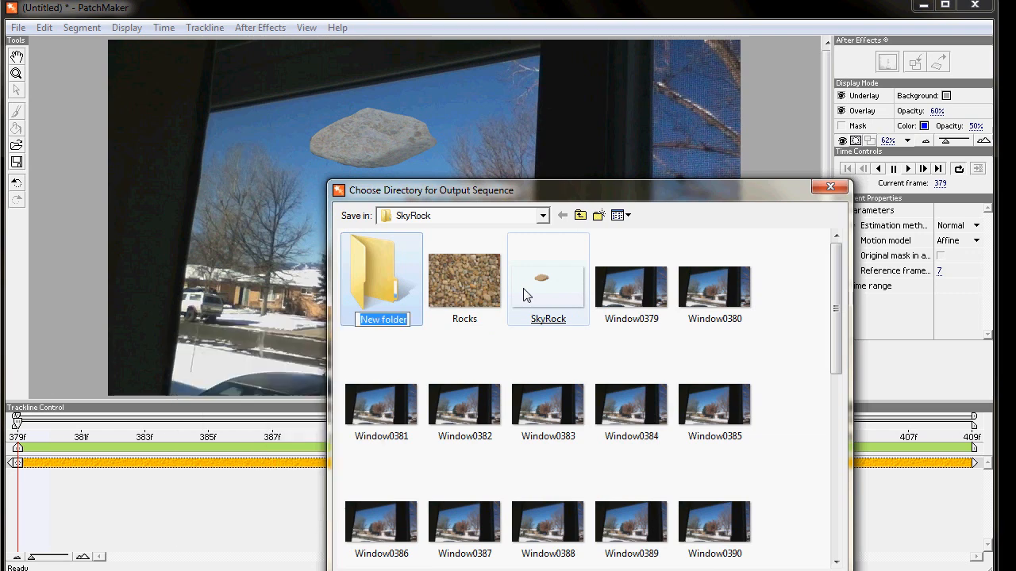
pyautogui.write('Render')
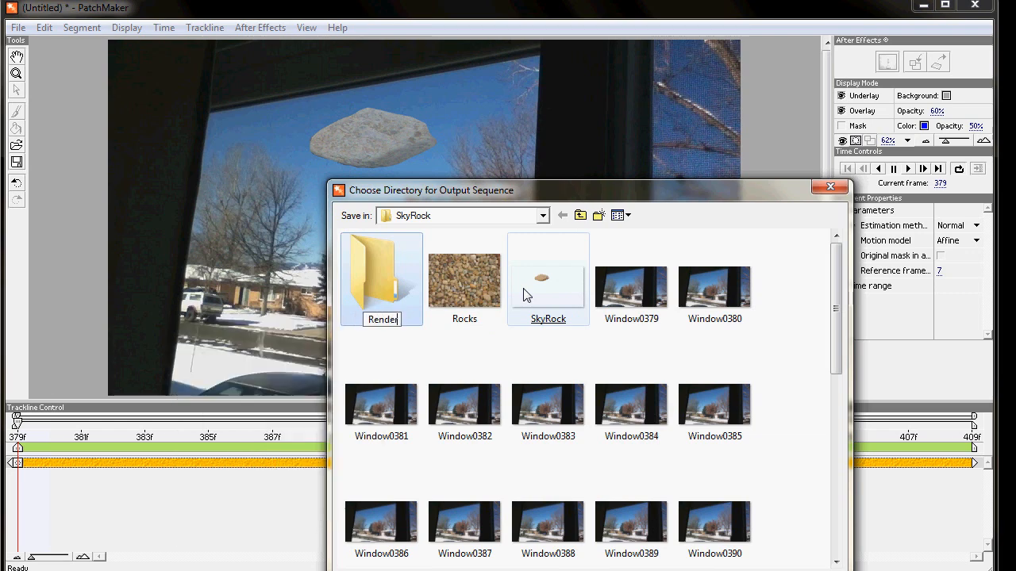
pyautogui.click(381, 278)
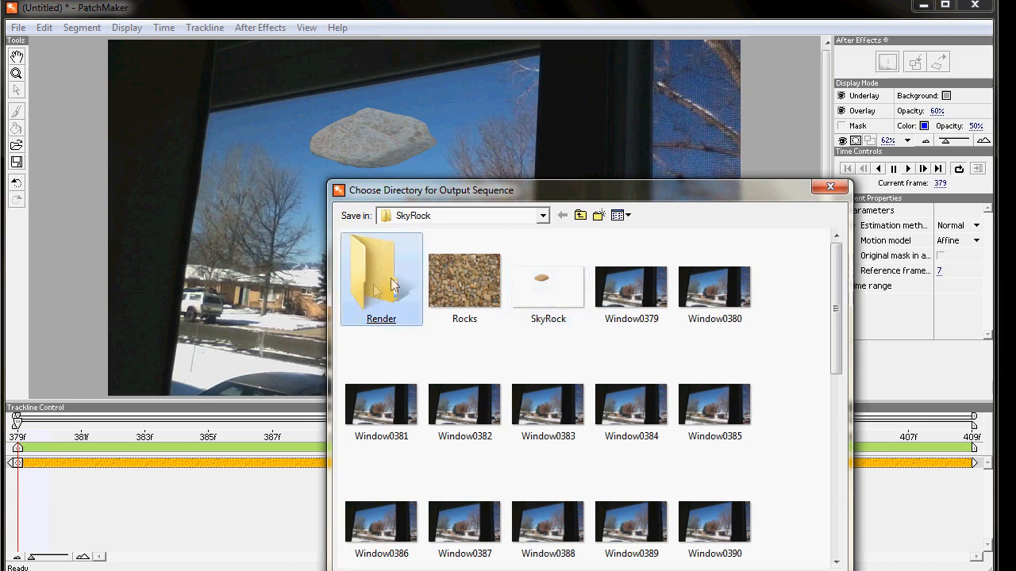
pyautogui.doubleClick(380, 277)
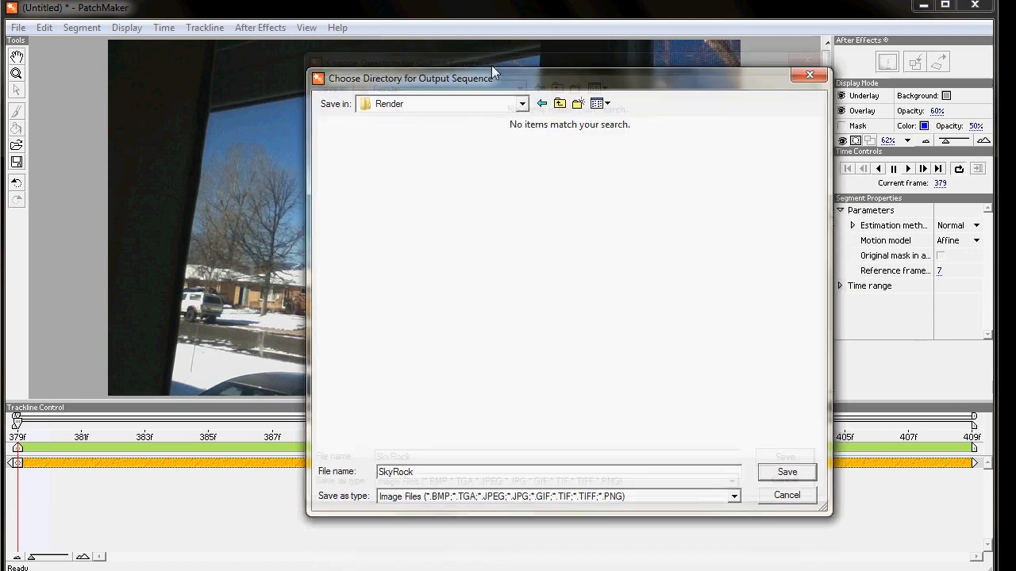
# Step: Render the sequence as WINDOW0379.jpg into the Render folder and dismiss the completion notice
pyautogui.write('WINDOW0379.jpg')
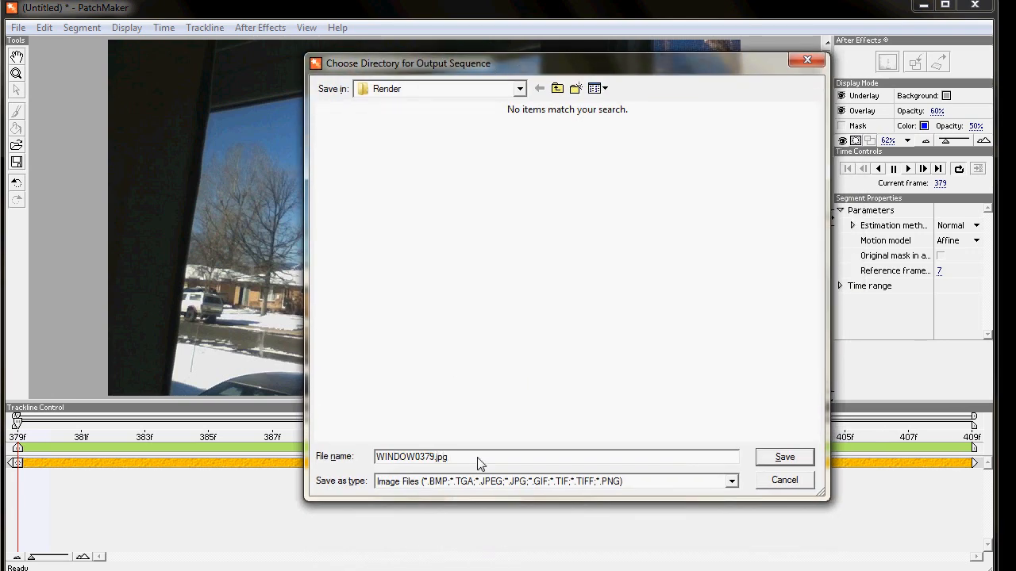
pyautogui.doubleClick(441, 457)
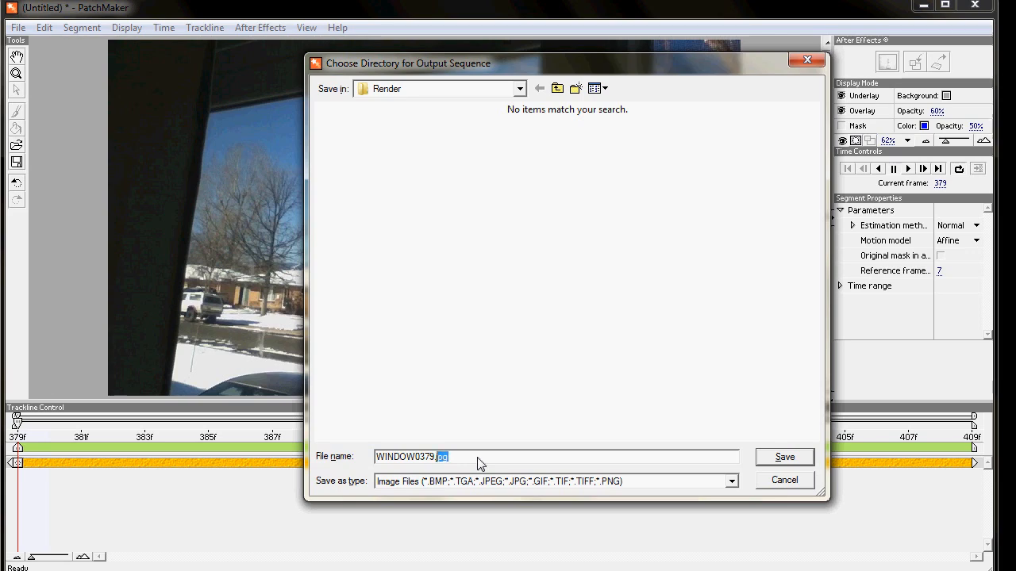
pyautogui.click(784, 457)
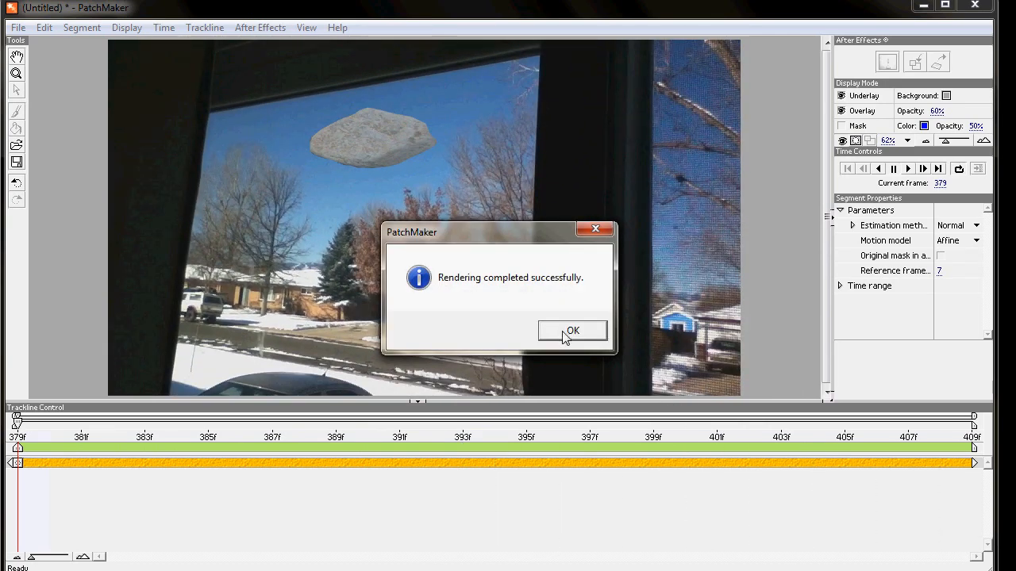
pyautogui.click(572, 330)
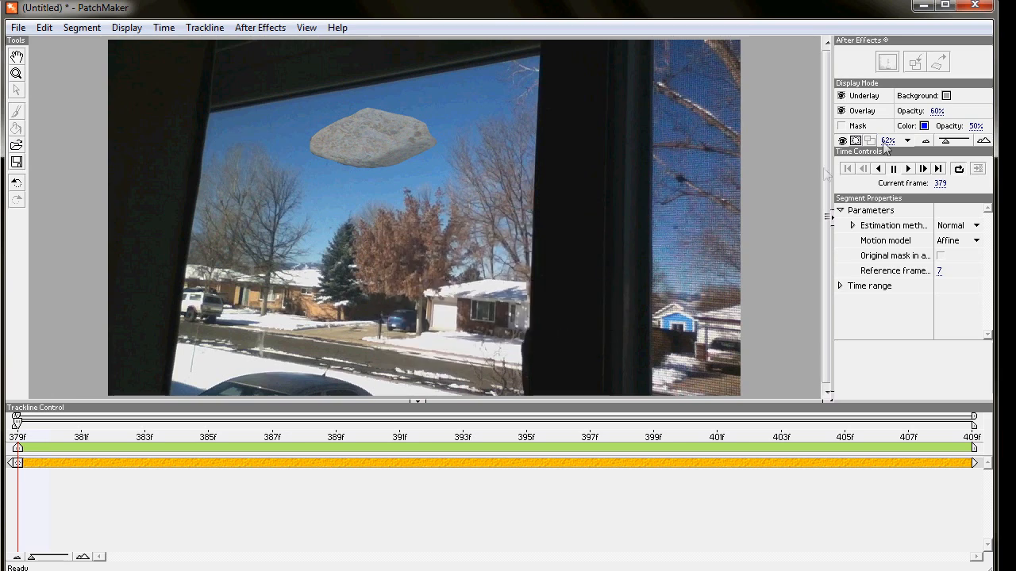
# Step: Close PatchMaker, discarding the unsaved project changes
pyautogui.click(950, 109)
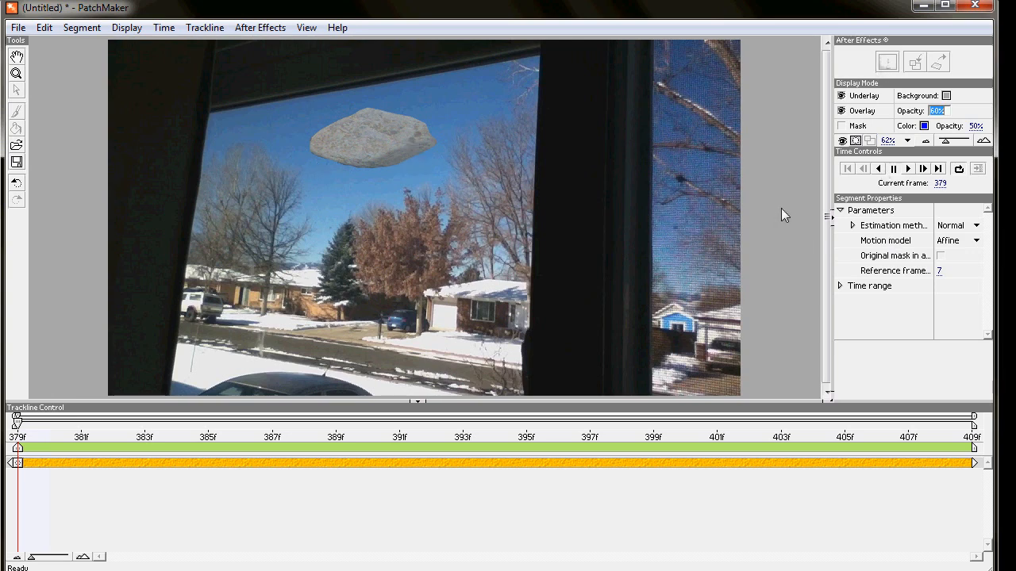
pyautogui.moveTo(405, 127)
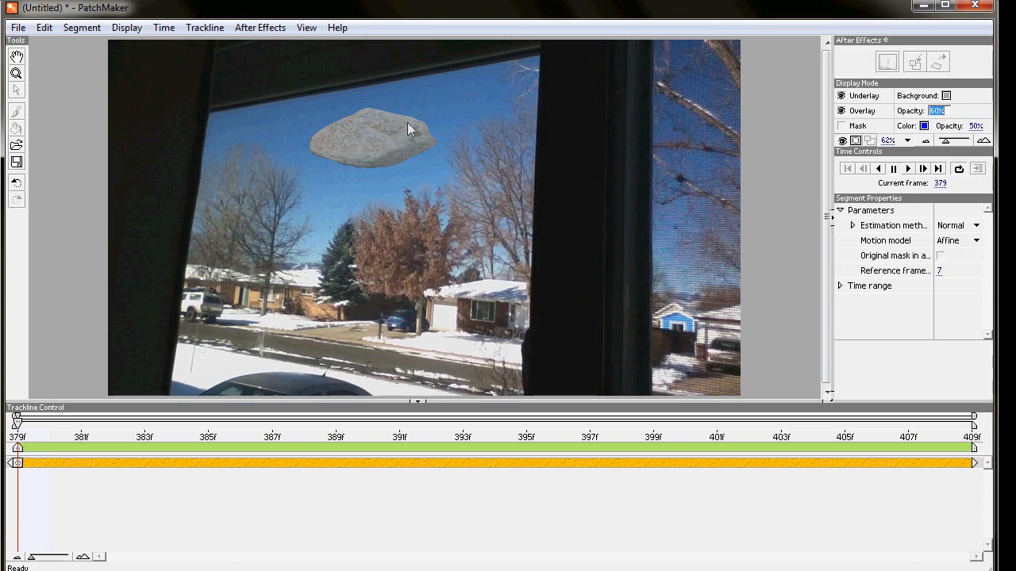
pyautogui.moveTo(382, 173)
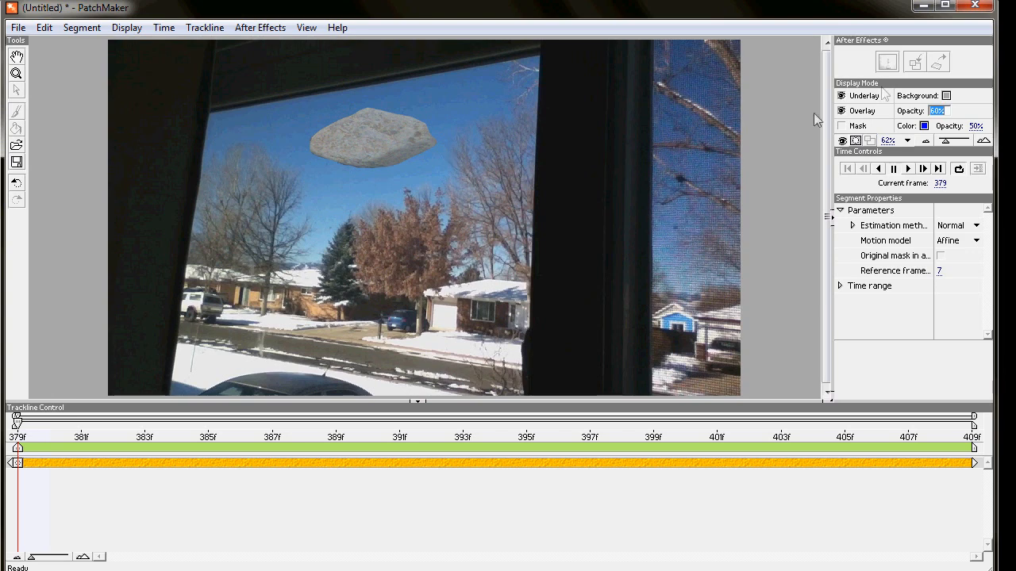
pyautogui.moveTo(992, 9)
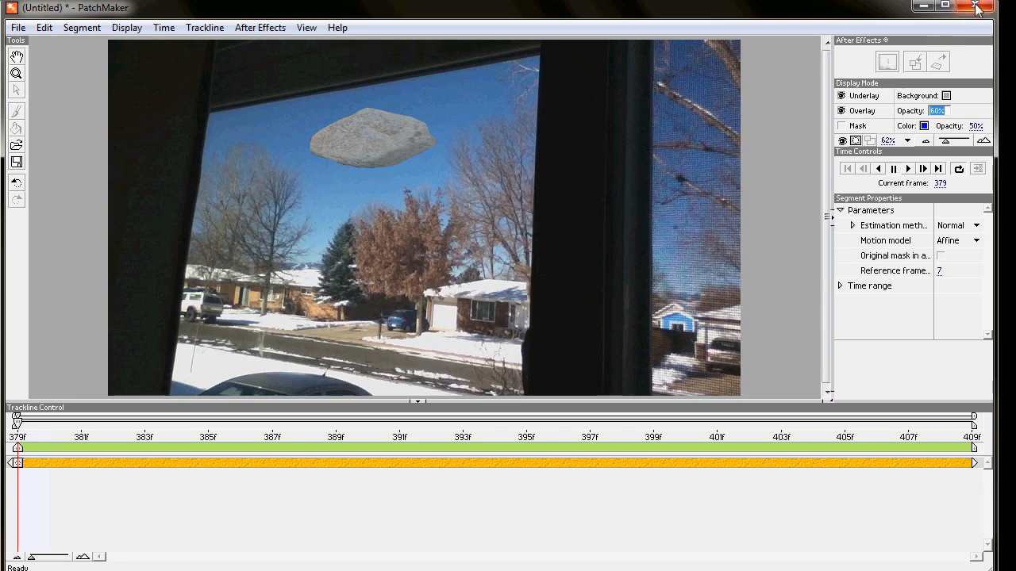
pyautogui.click(988, 9)
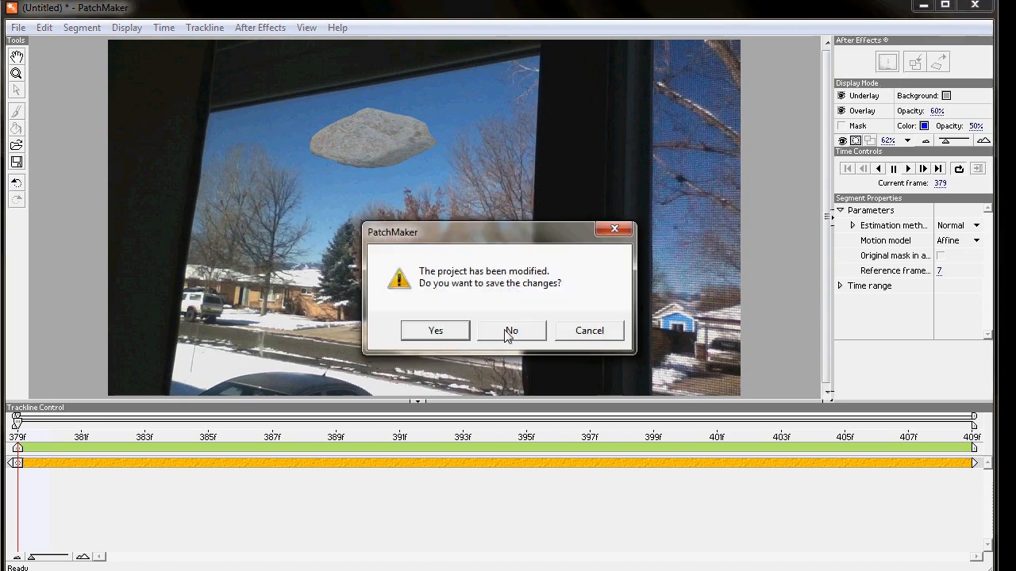
pyautogui.click(511, 330)
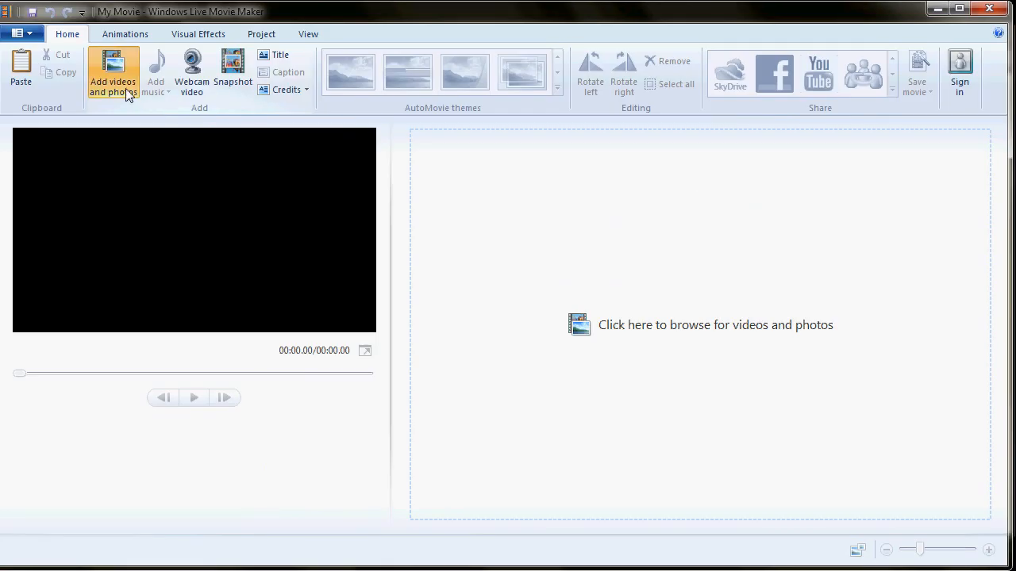
# Step: Import the 30 WINDOW frames from Render and set every frame's duration to 0.06 seconds
pyautogui.click(112, 71)
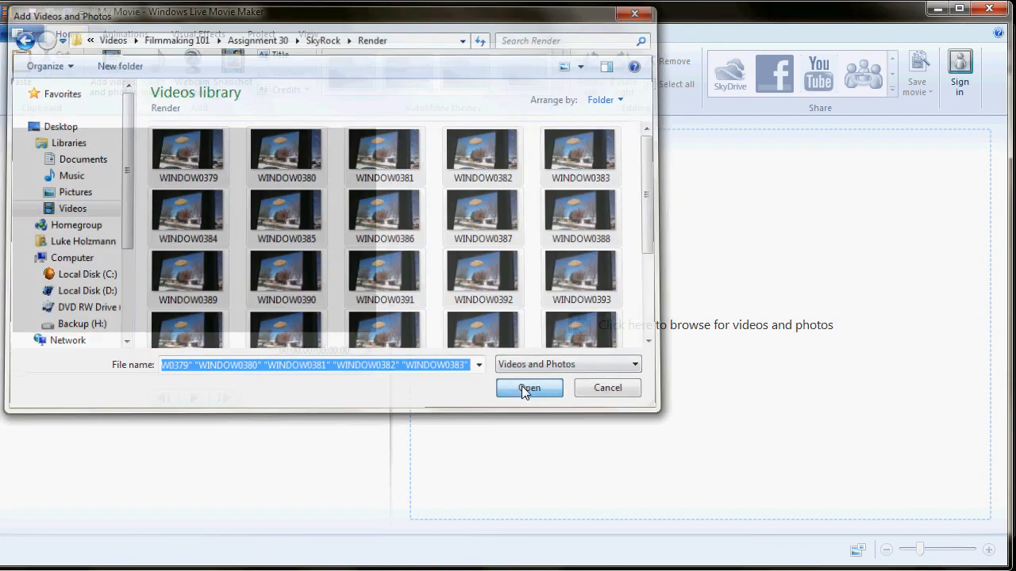
pyautogui.click(529, 388)
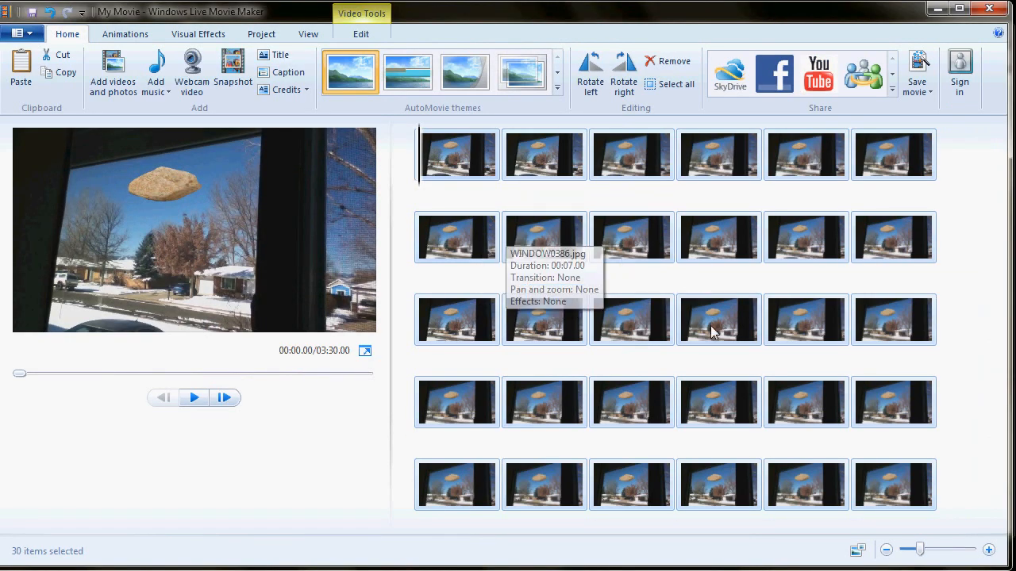
pyautogui.moveTo(870, 519)
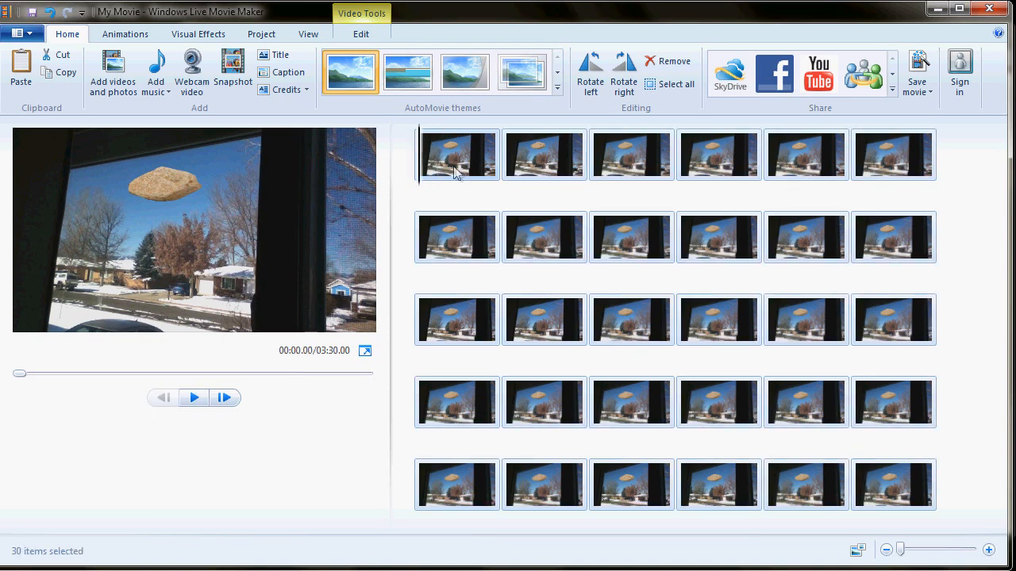
pyautogui.rightClick(457, 169)
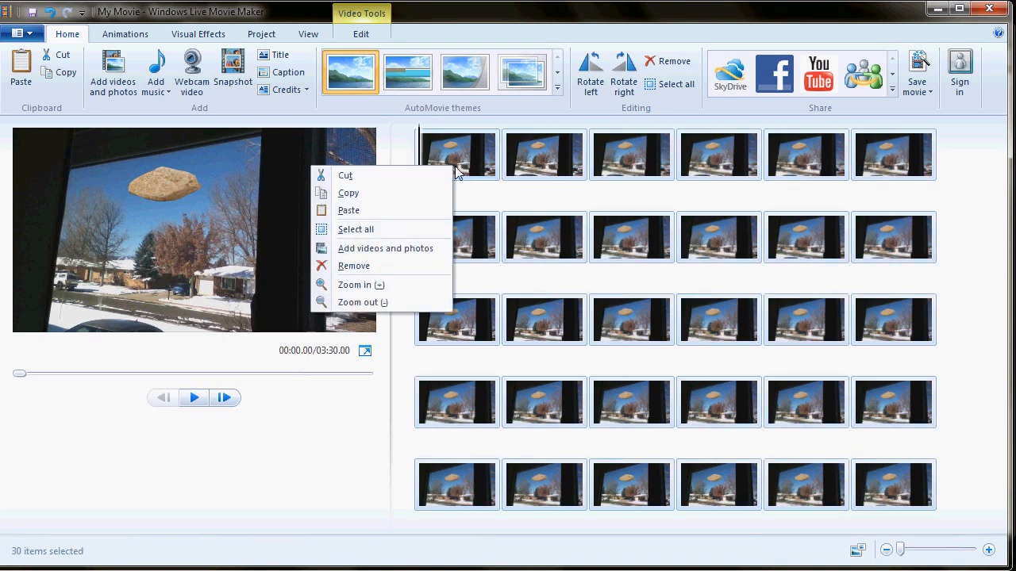
pyautogui.click(362, 34)
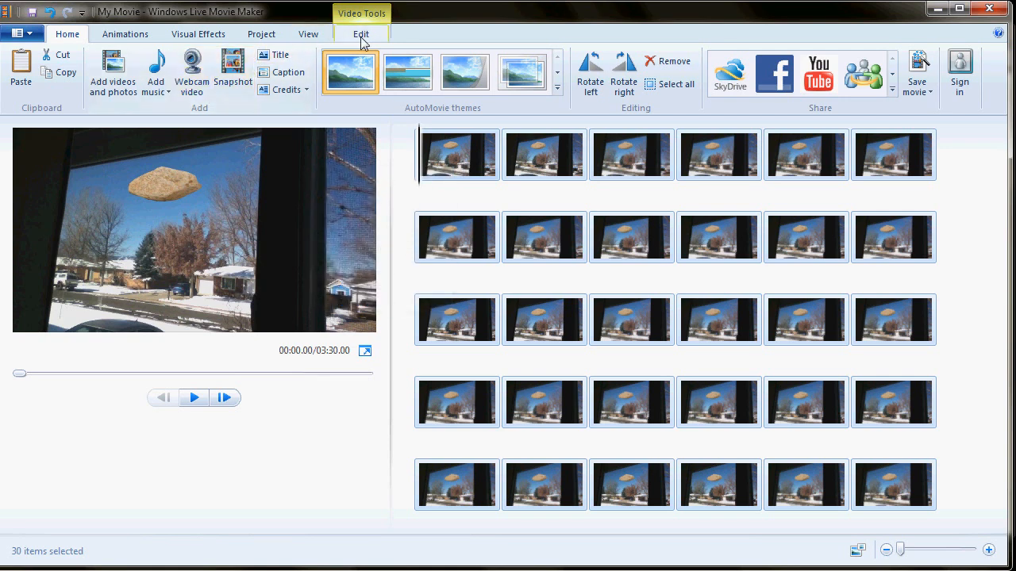
pyautogui.click(362, 33)
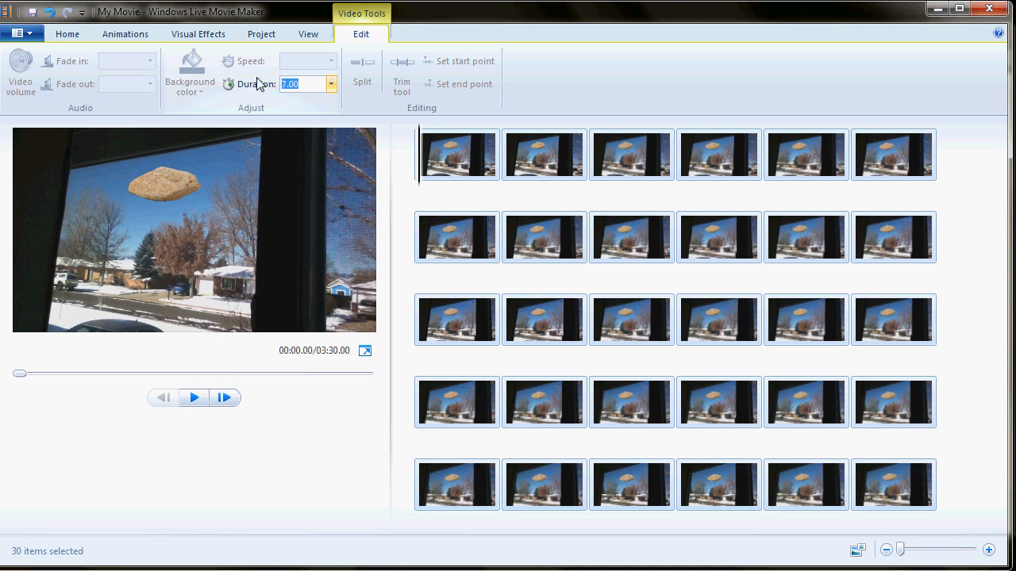
pyautogui.write('0.0')
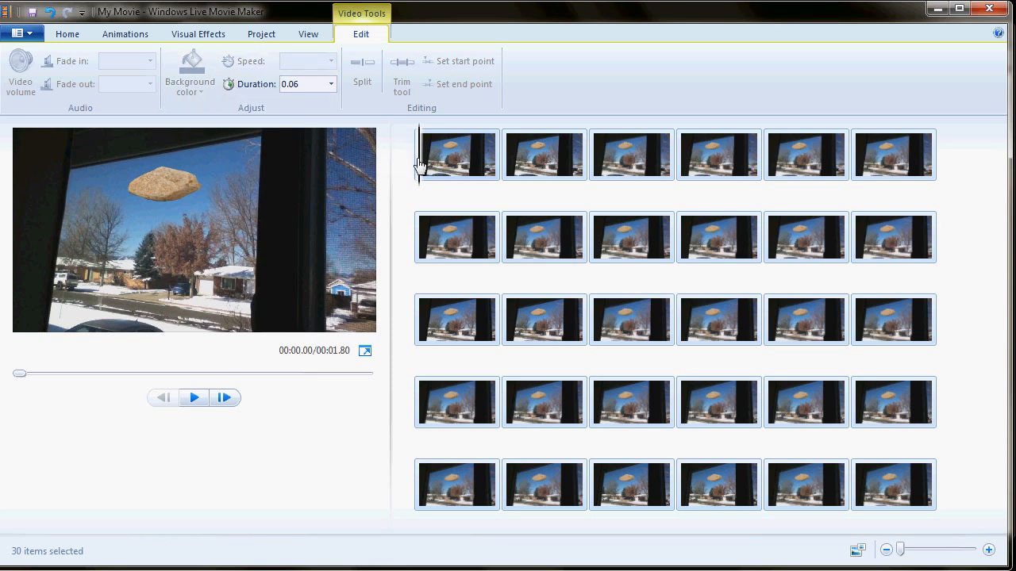
pyautogui.click(194, 398)
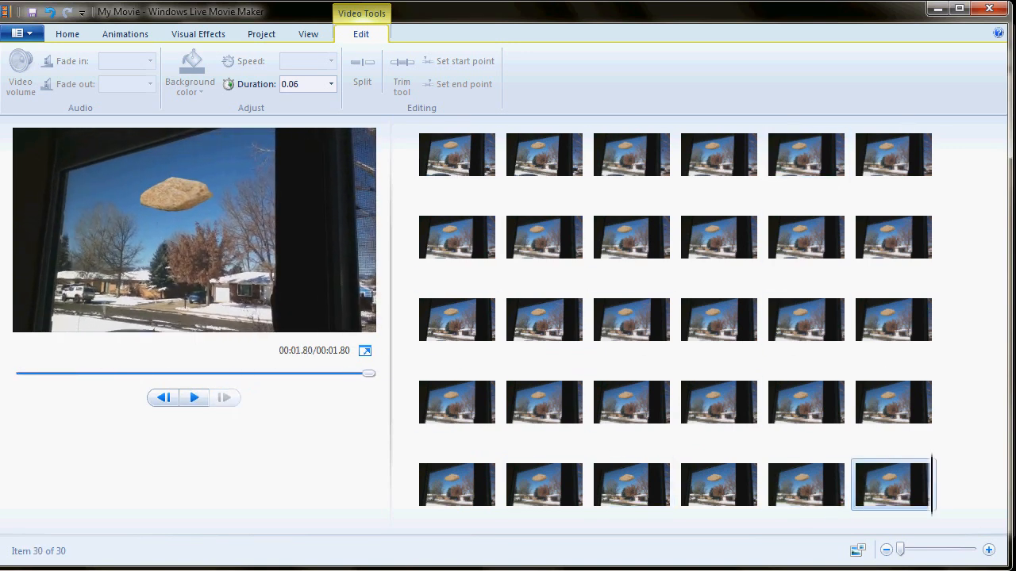
pyautogui.click(193, 397)
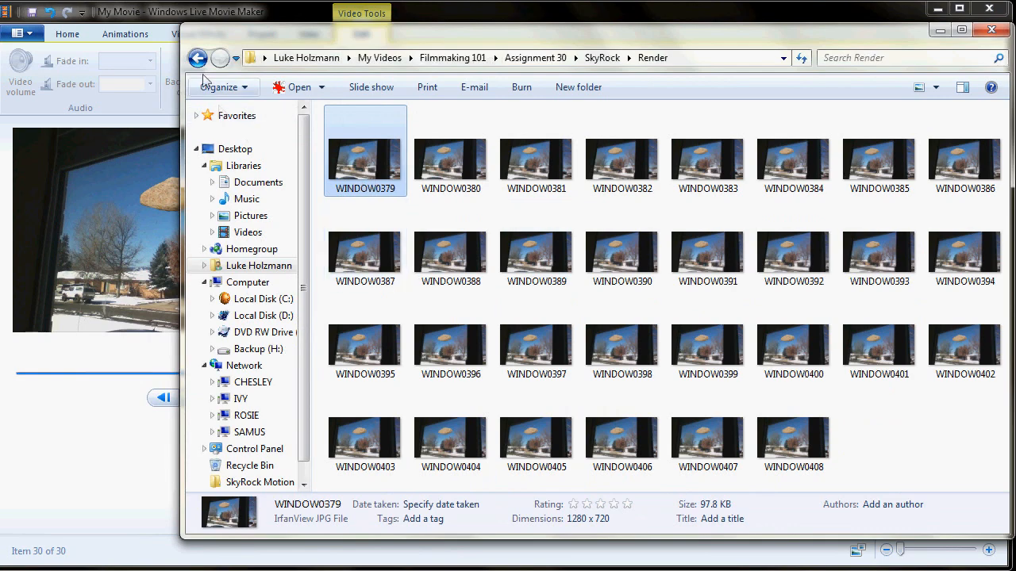
# Step: Return to the SkyRock folder and put the Luke reaction video ahead of the rock frames
pyautogui.click(209, 57)
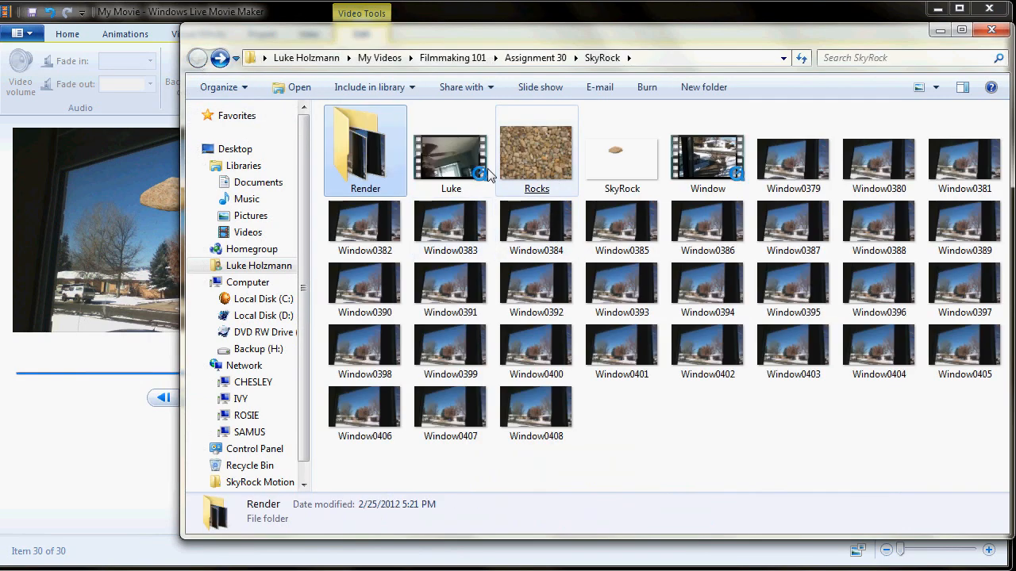
pyautogui.click(451, 150)
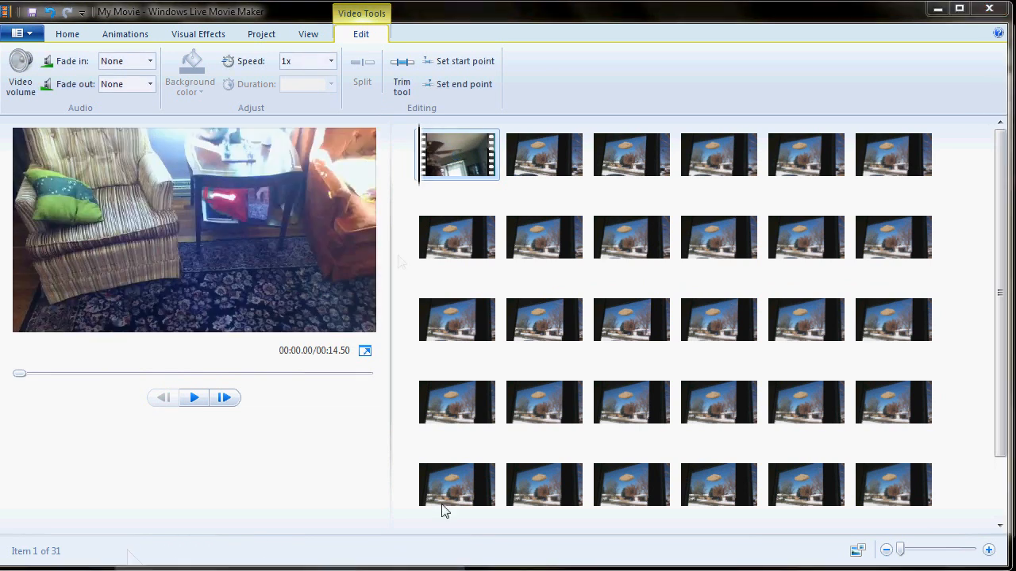
pyautogui.moveTo(417, 155)
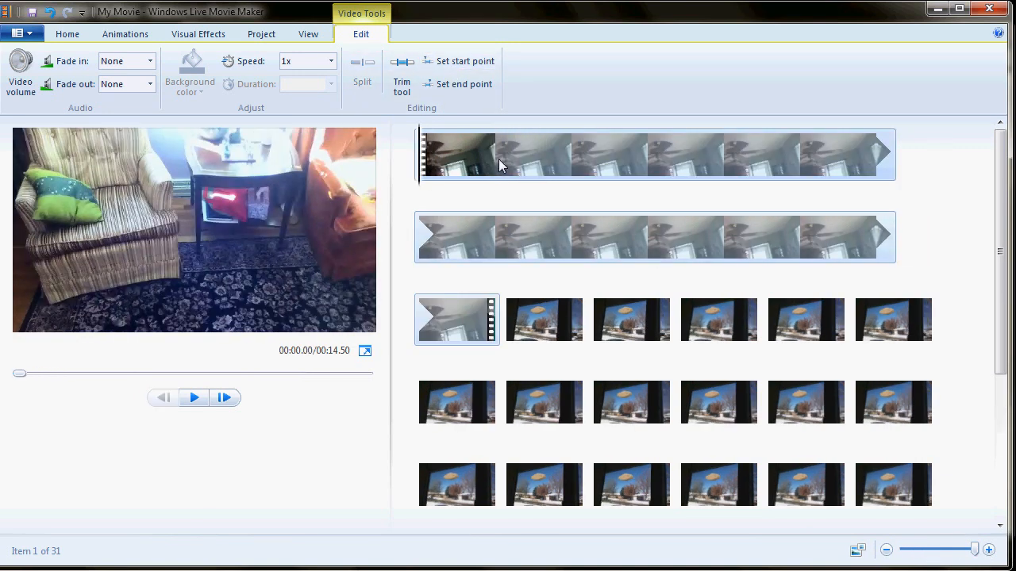
# Step: Split the Luke reaction clip at a chosen moment inside it
pyautogui.click(487, 154)
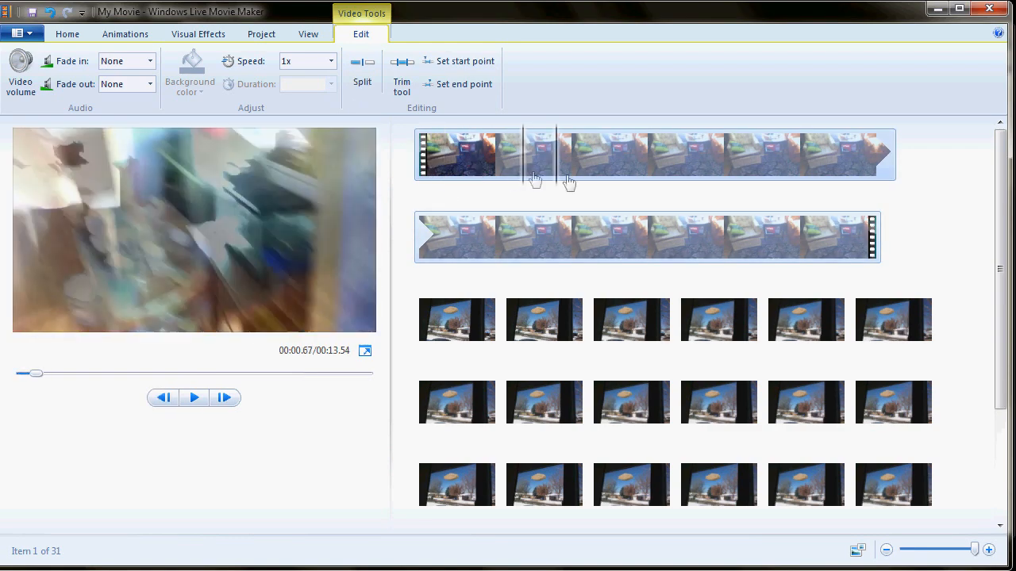
pyautogui.click(732, 155)
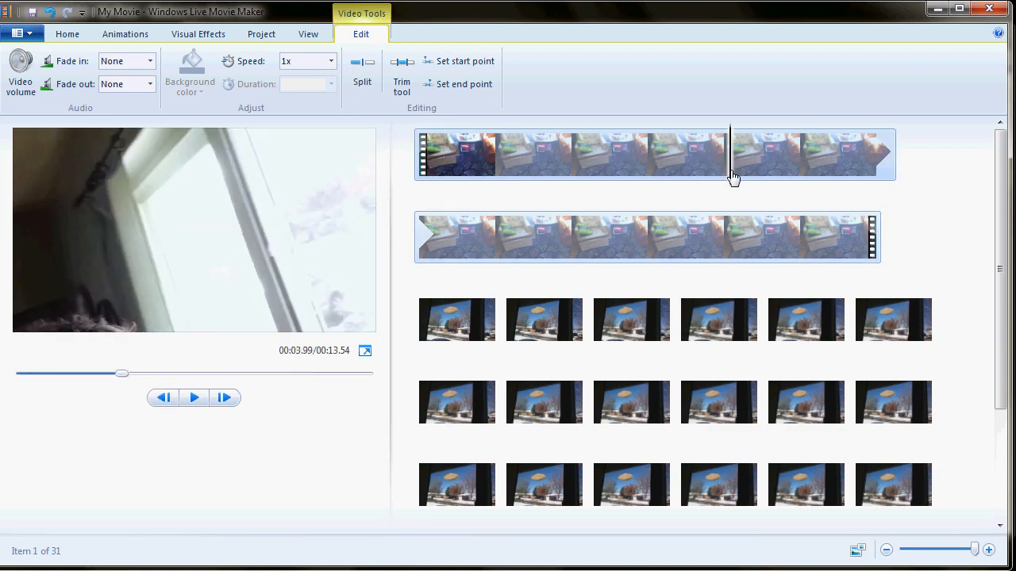
pyautogui.moveTo(730, 155); pyautogui.dragTo(719, 155)
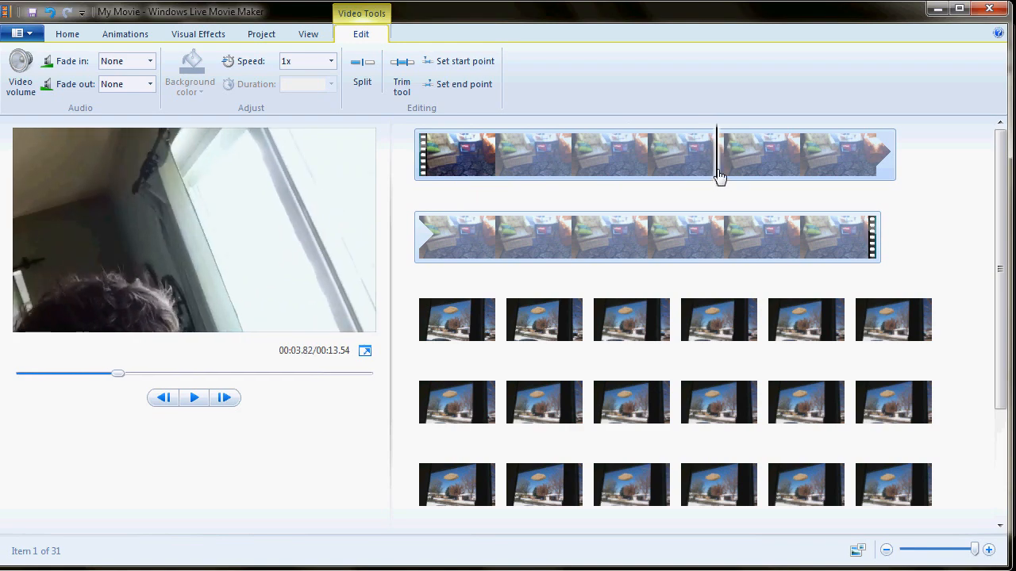
pyautogui.click(361, 68)
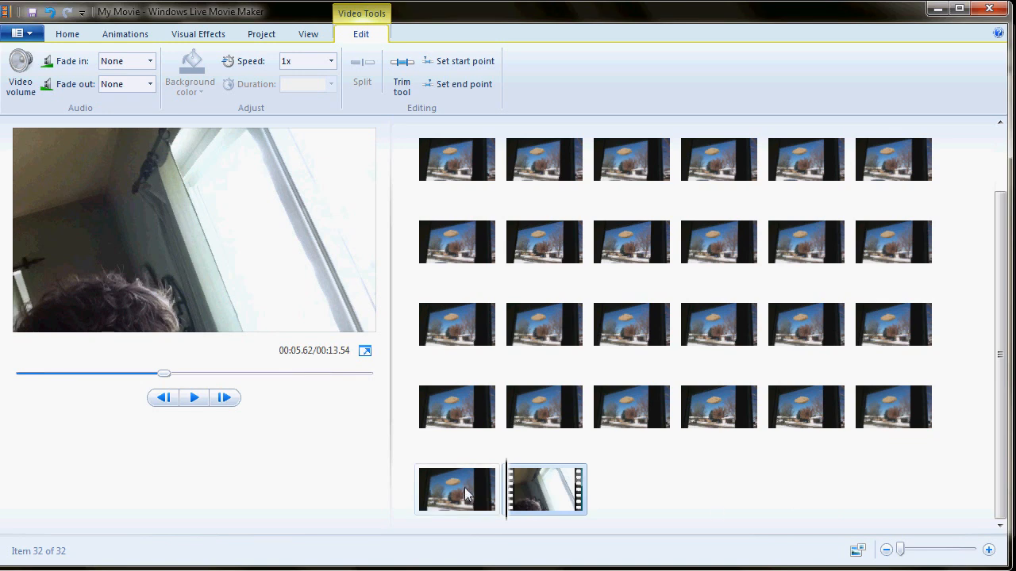
pyautogui.moveTo(502, 498)
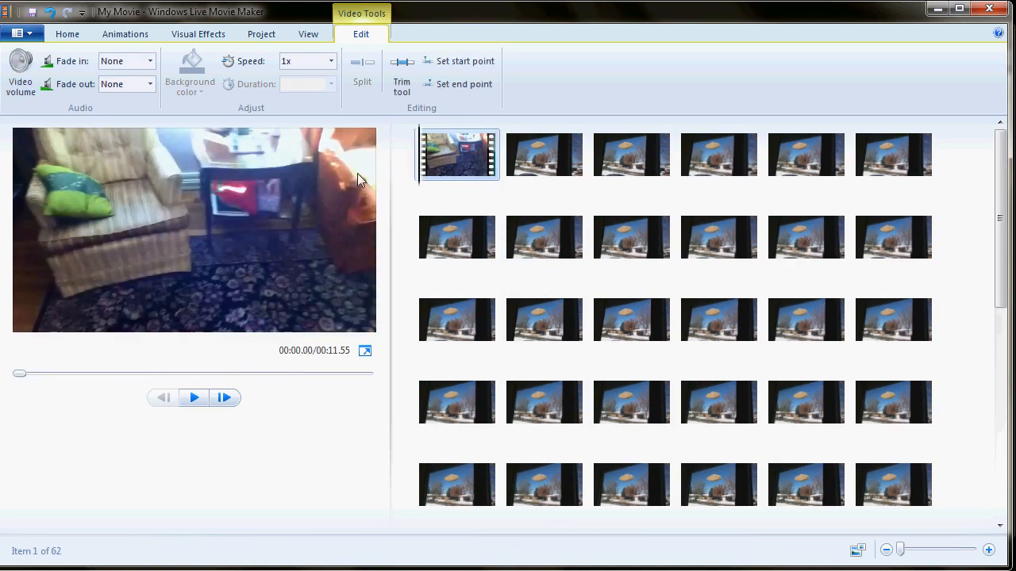
# Step: Preview the opening reaction clip, then append a credits card after the rock frames
pyautogui.click(948, 552)
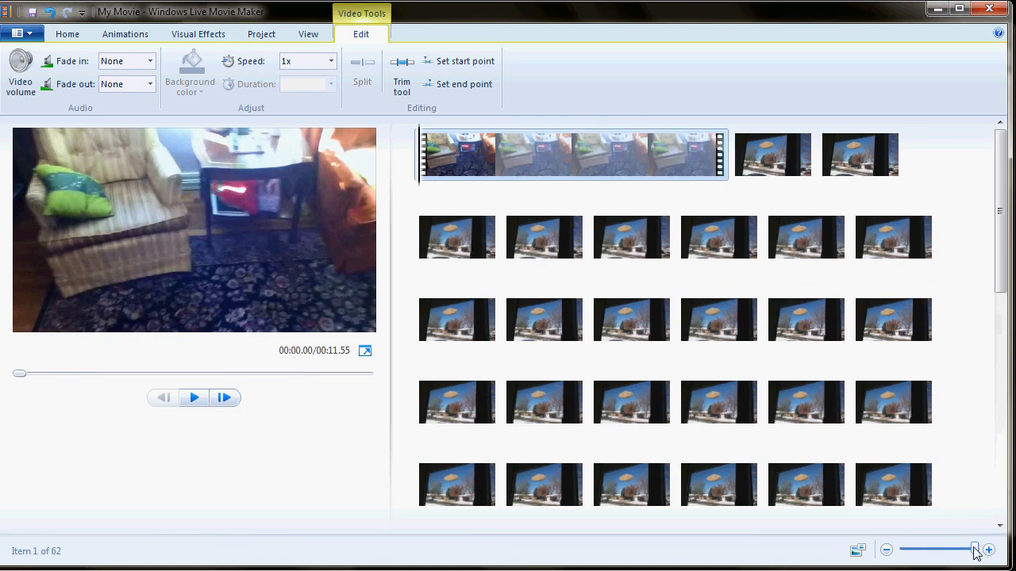
pyautogui.click(194, 397)
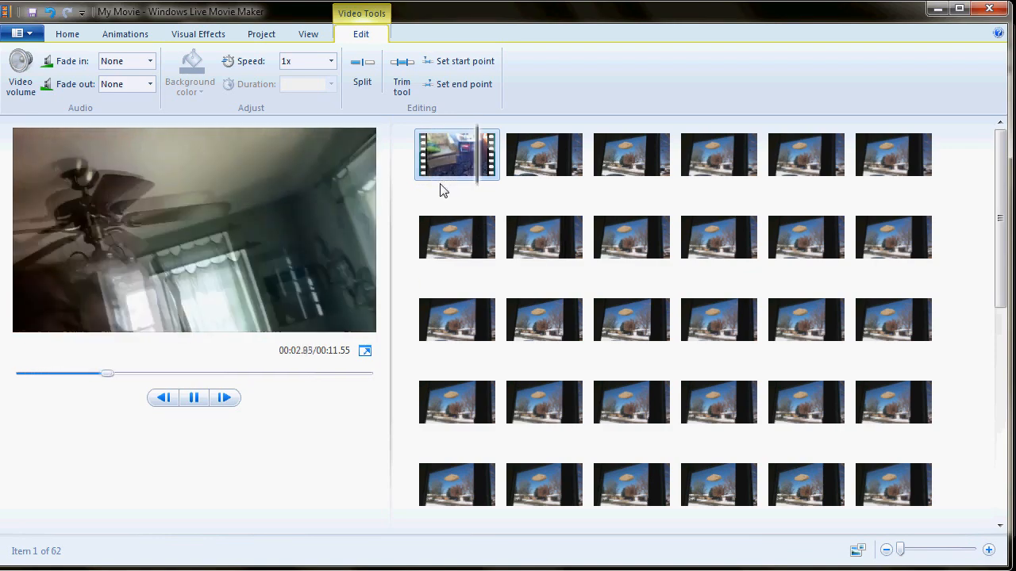
pyautogui.click(543, 402)
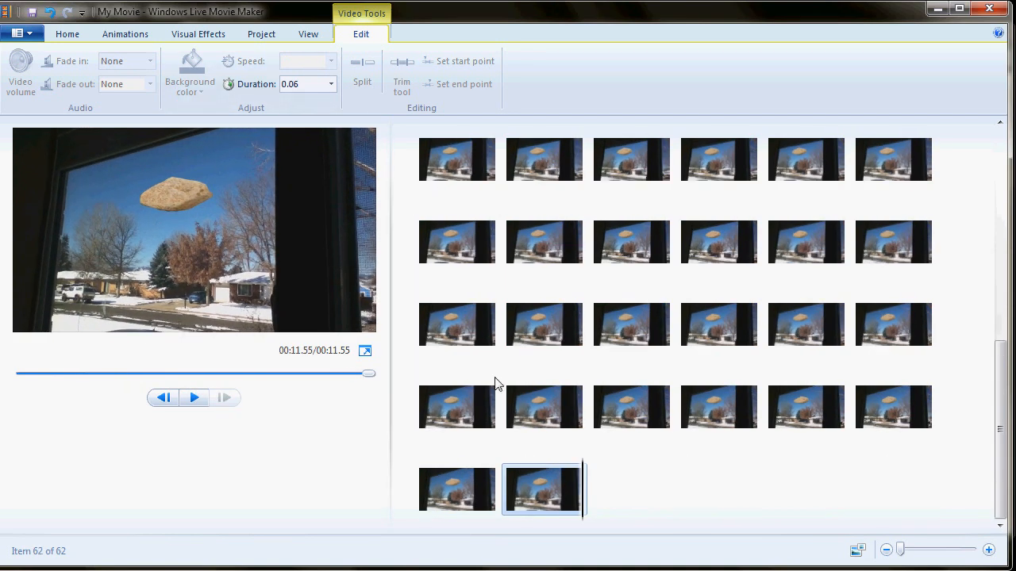
pyautogui.click(67, 34)
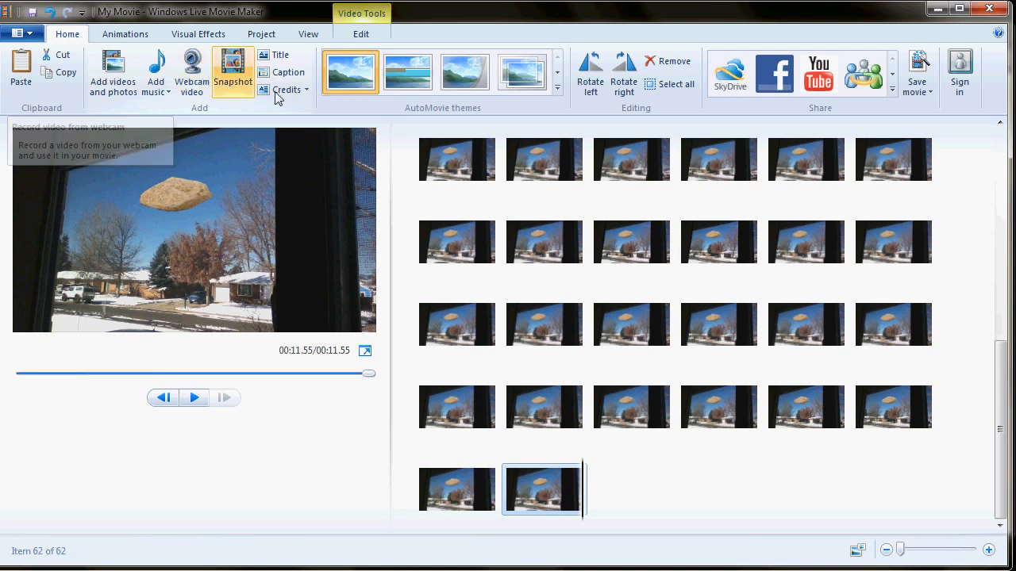
pyautogui.moveTo(526, 331)
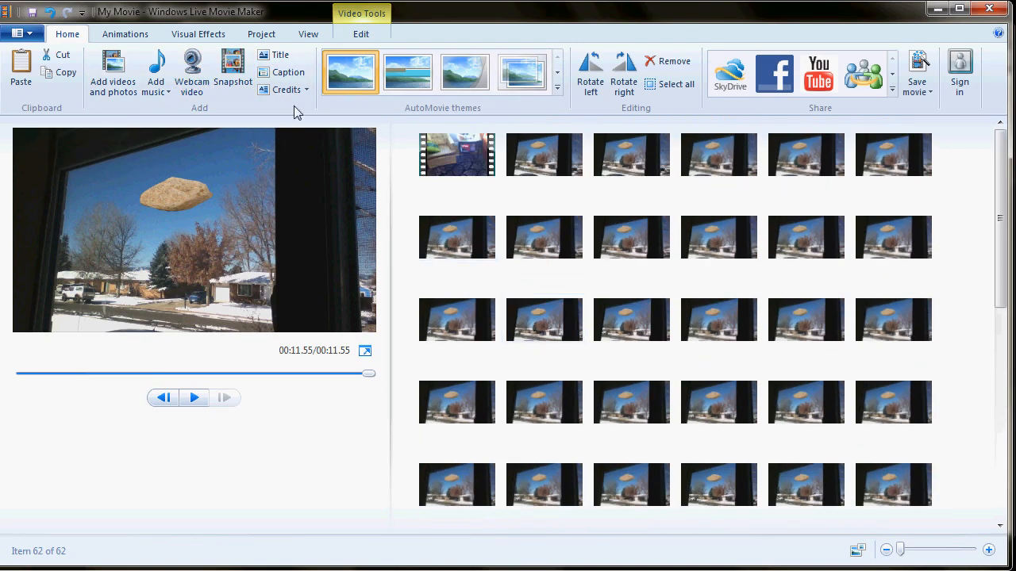
pyautogui.click(286, 89)
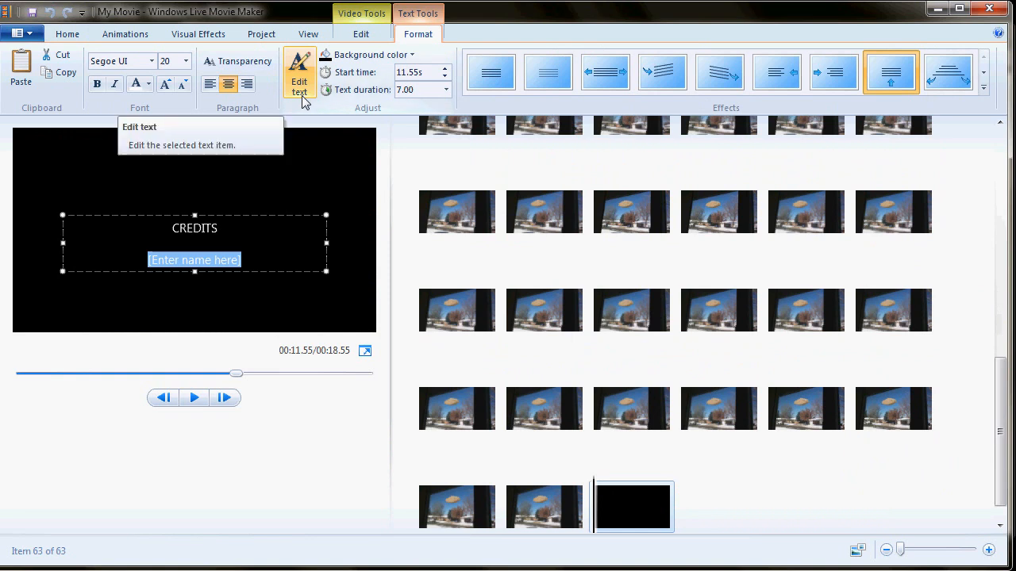